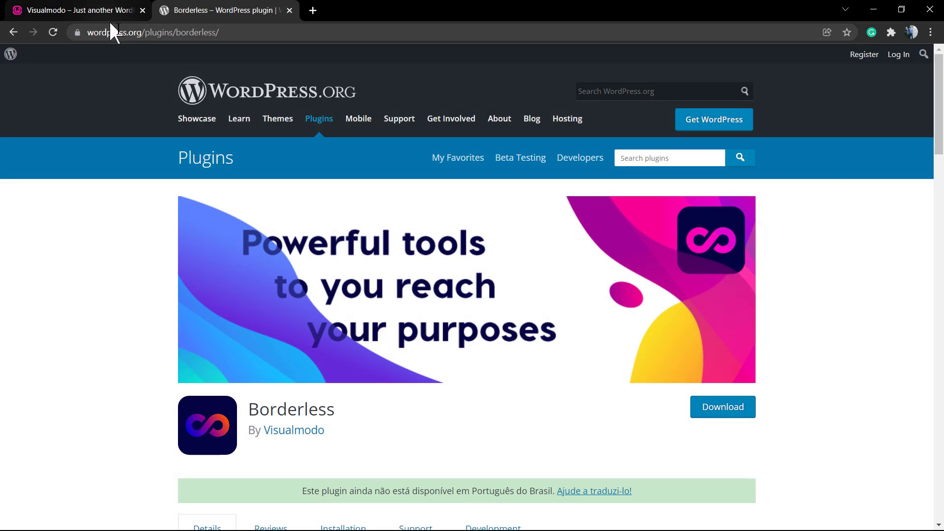
{"action": "mouse_move", "coordinate": [143, 240]}
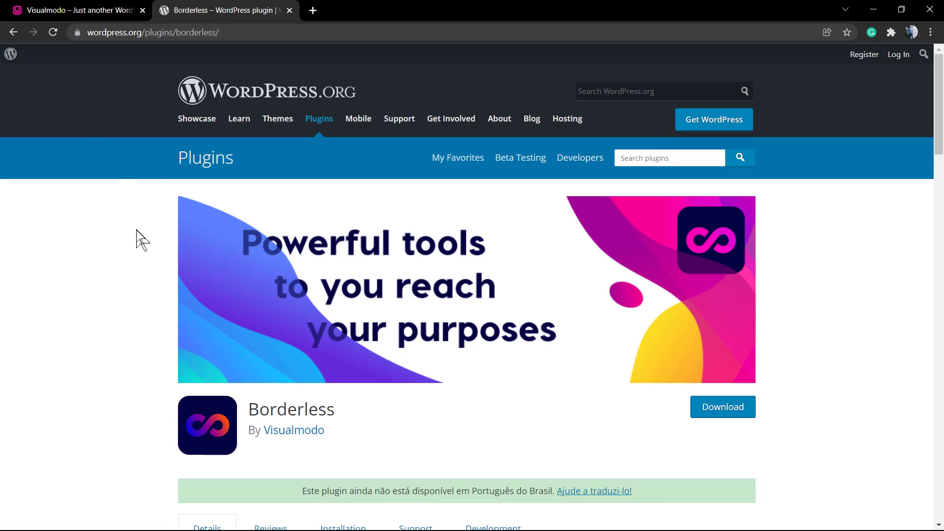
Switch to the local Visualmodo site and bring up its admin bar shortcuts
{"action": "left_click", "coordinate": [76, 10]}
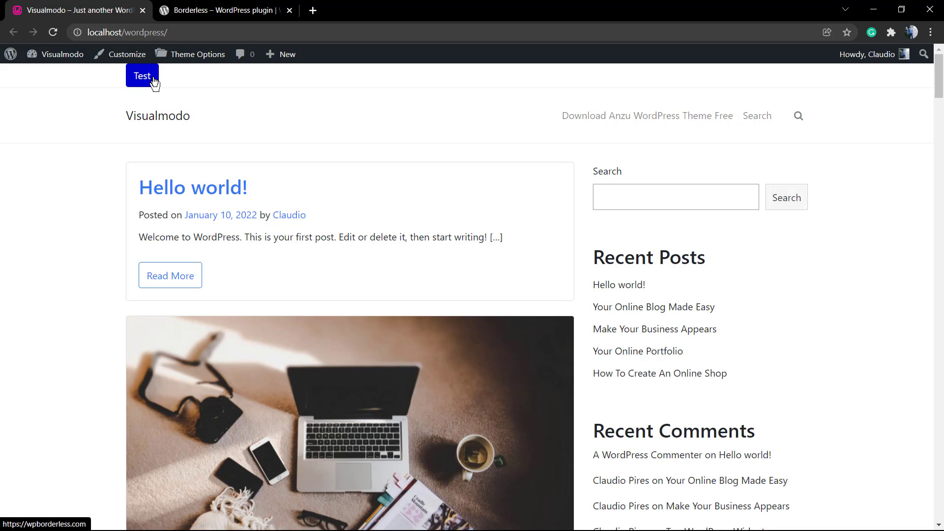
{"action": "mouse_move", "coordinate": [297, 147]}
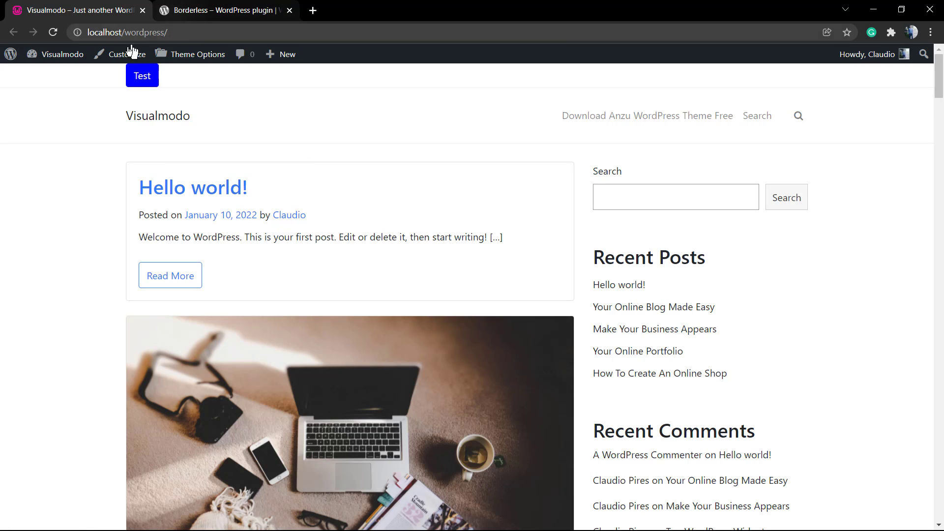
{"action": "left_click", "coordinate": [62, 54]}
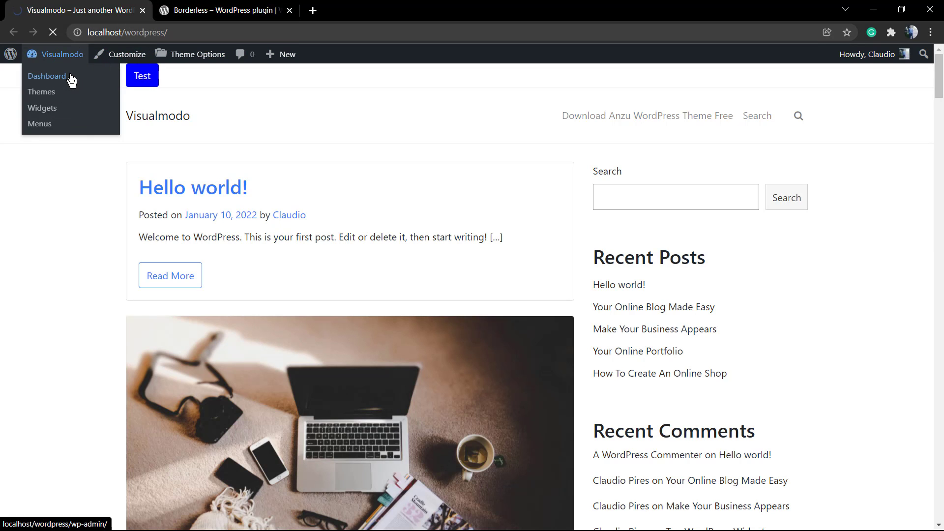
Confirm Borderless is active in Installed Plugins, then go to Appearance > Widgets
{"action": "left_click", "coordinate": [46, 75]}
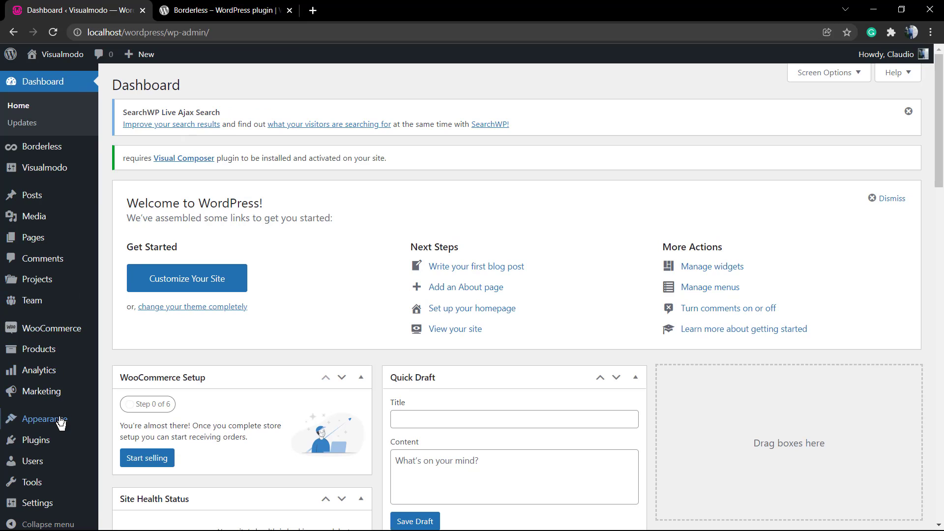
{"action": "mouse_move", "coordinate": [45, 419]}
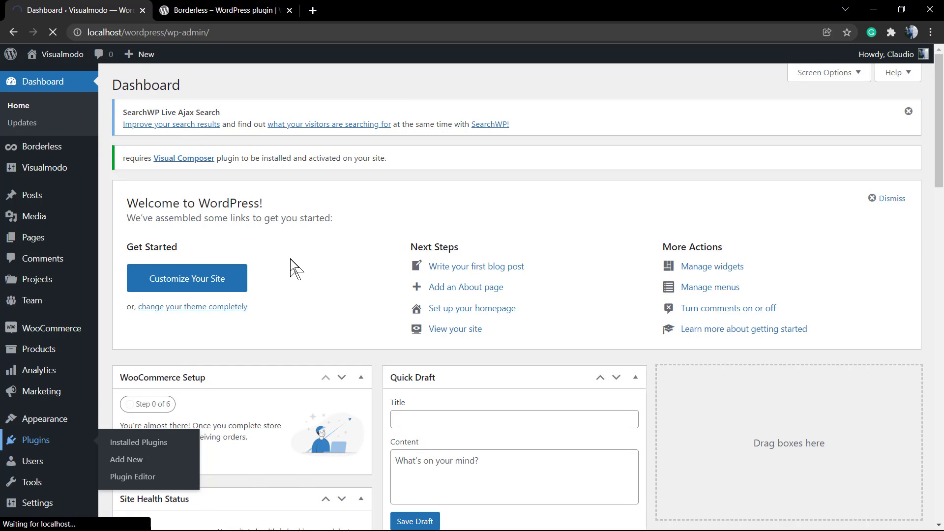
{"action": "left_click", "coordinate": [138, 443]}
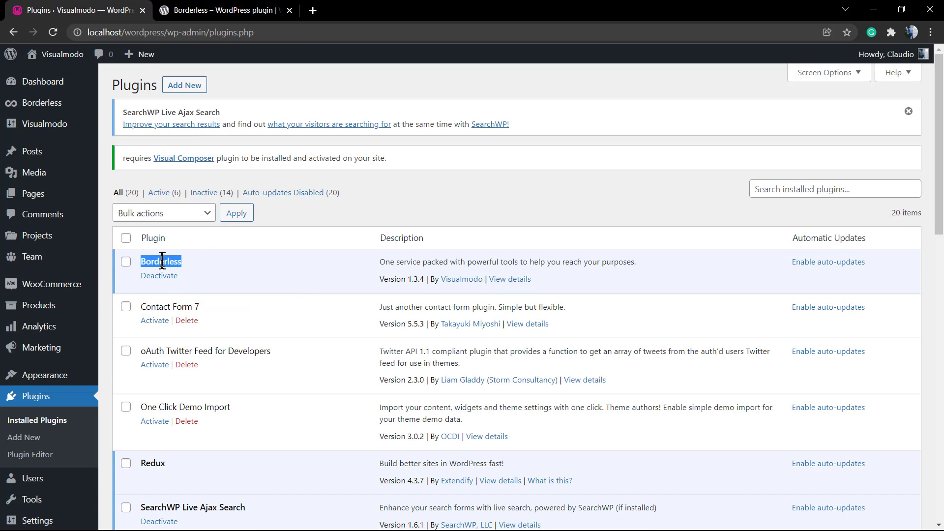
{"action": "mouse_move", "coordinate": [42, 375]}
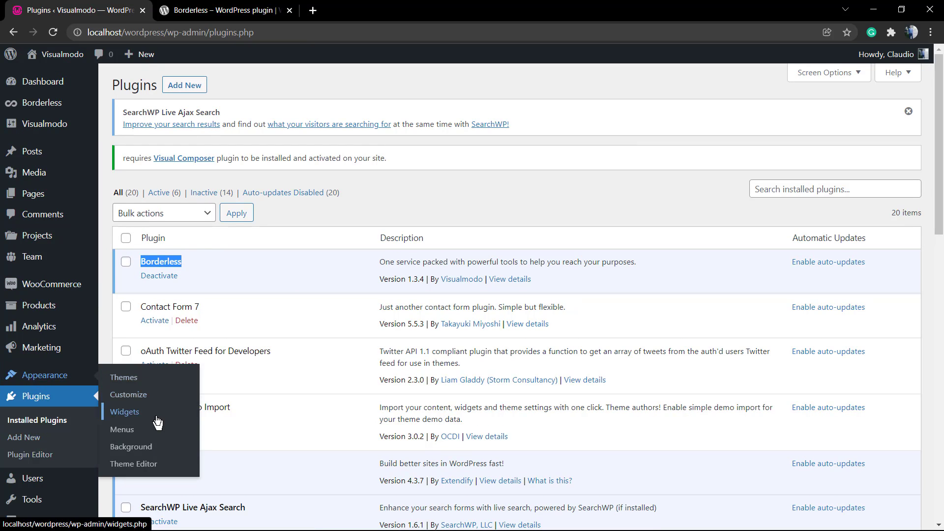
{"action": "left_click", "coordinate": [125, 412]}
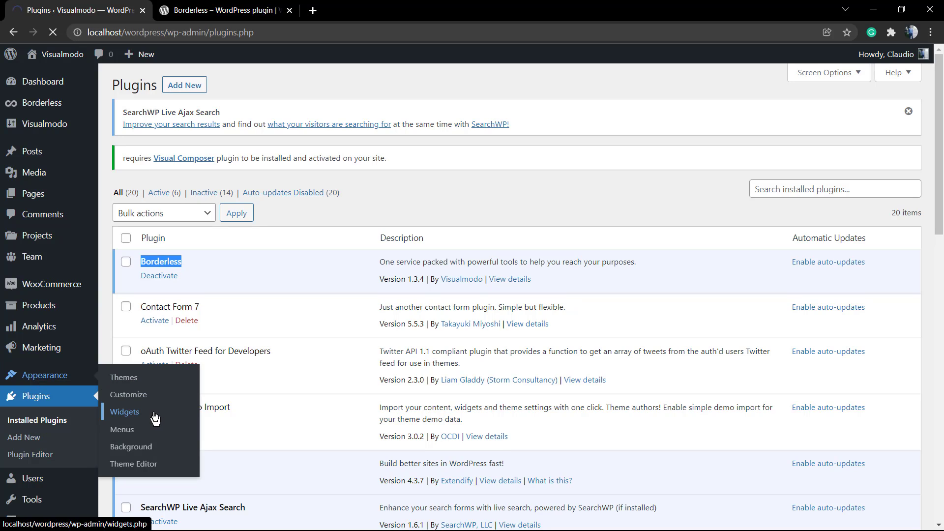
{"action": "left_click", "coordinate": [124, 412]}
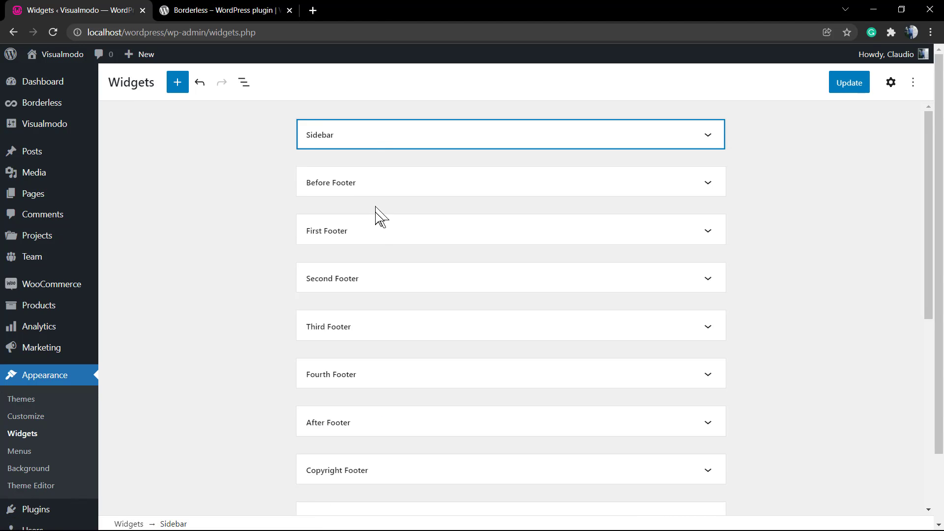
In Top Header Right, start a new block and search the inserter for 'border'
{"action": "scroll", "scroll_direction": "down", "scroll_amount": 3}
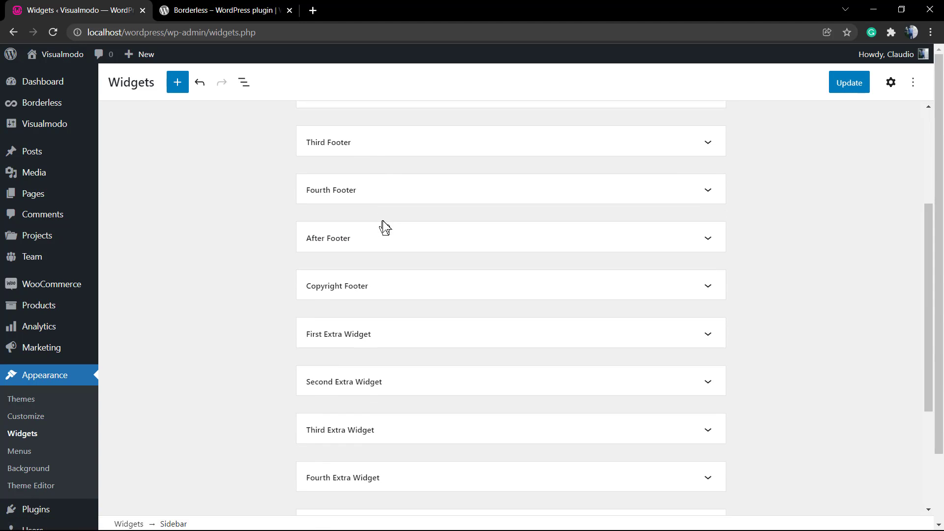
{"action": "scroll", "scroll_direction": "down", "scroll_amount": 3}
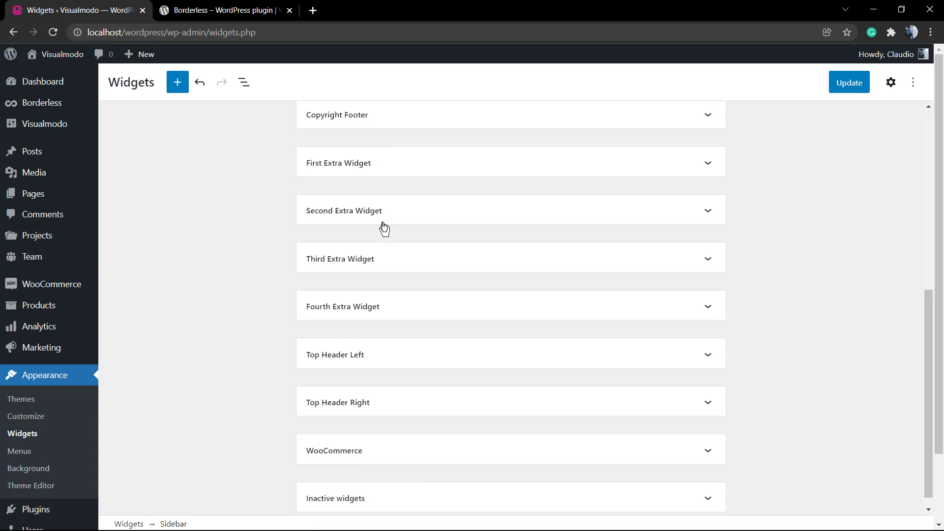
{"action": "scroll", "scroll_direction": "down", "scroll_amount": 3}
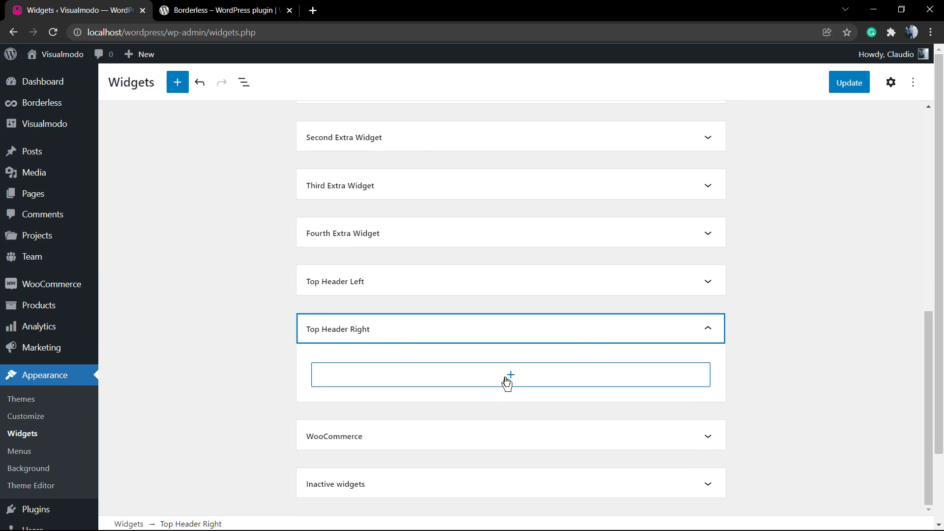
{"action": "left_click", "coordinate": [510, 374]}
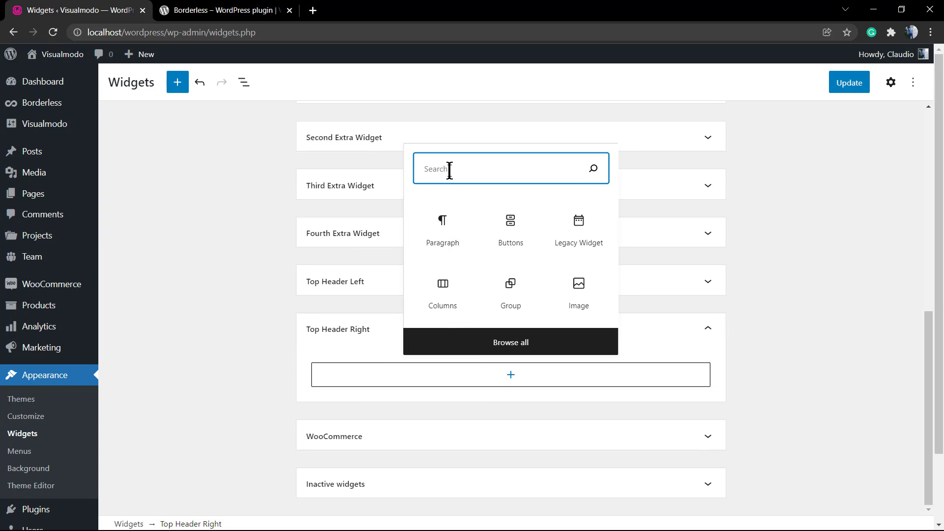
{"action": "type", "text": "border"}
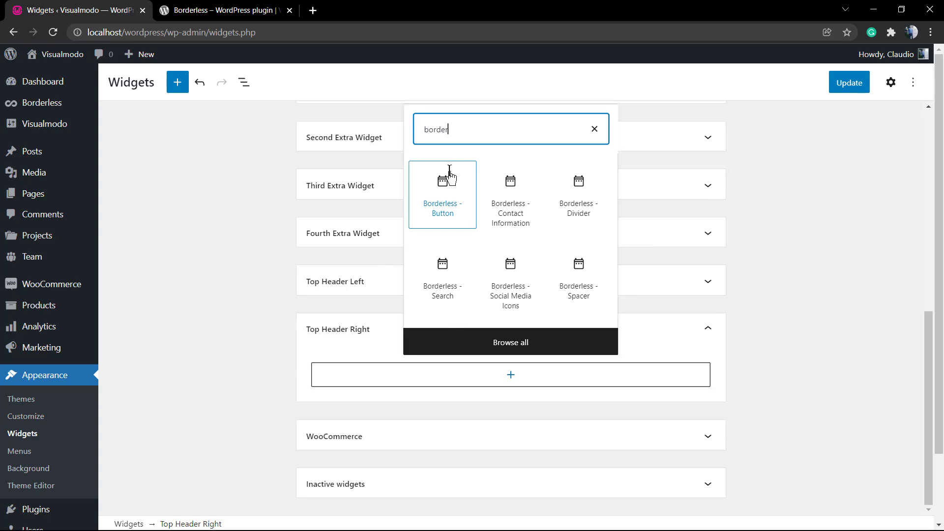
{"action": "mouse_move", "coordinate": [482, 202]}
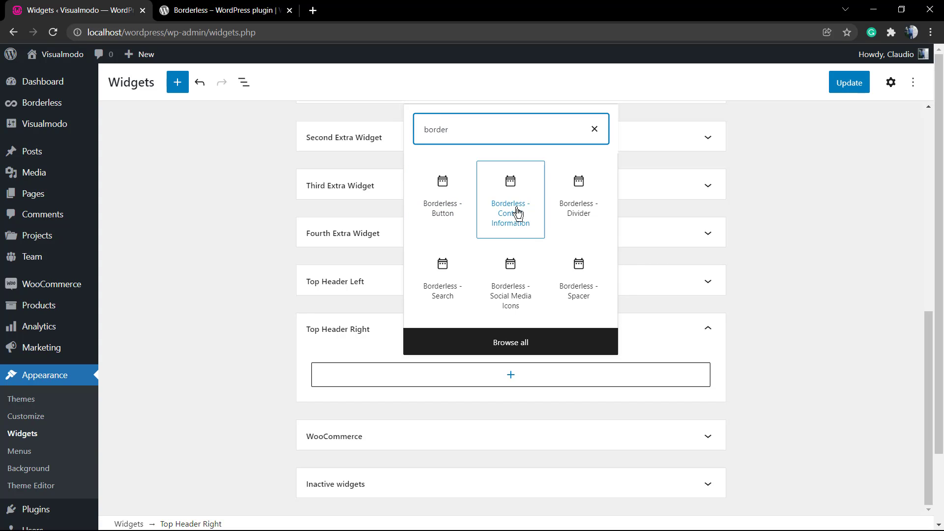
{"action": "mouse_move", "coordinate": [577, 277]}
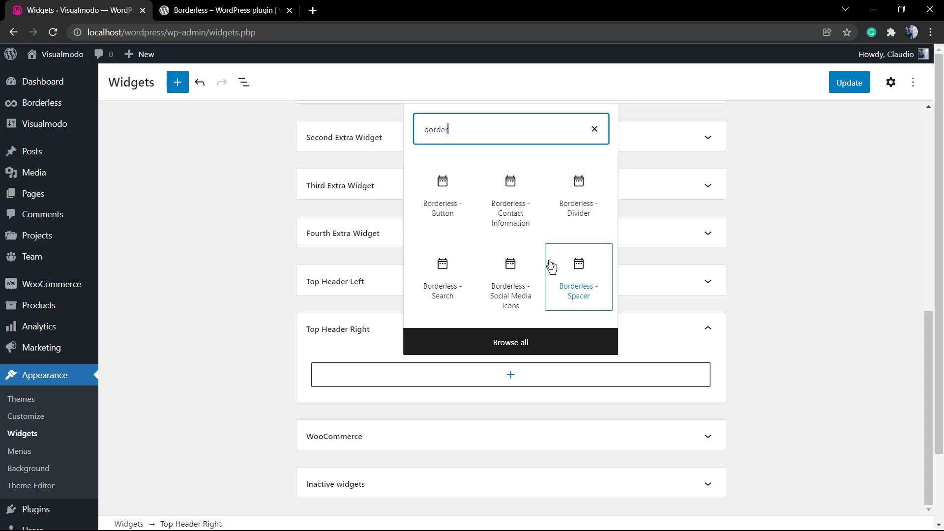
{"action": "mouse_move", "coordinate": [510, 280]}
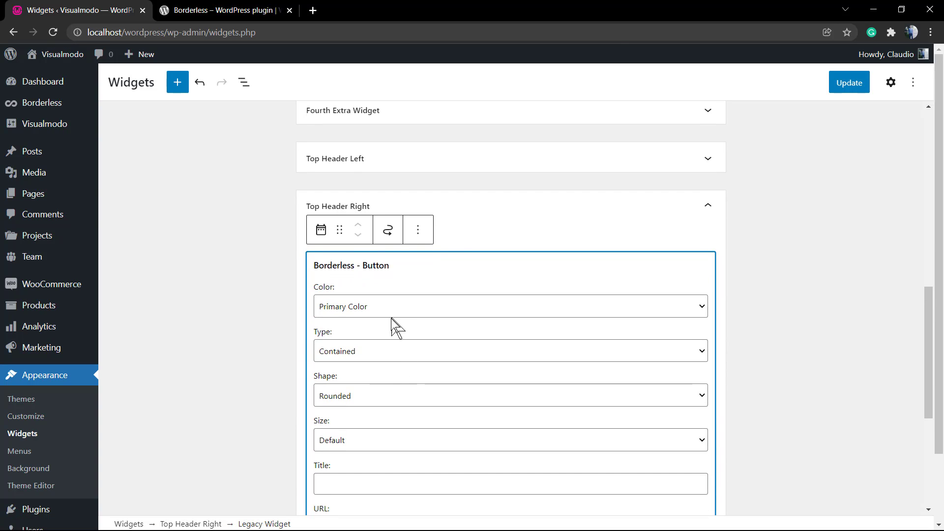
Set the button widget to Square shape, Default size, and title it 'Download'
{"action": "left_click", "coordinate": [508, 306]}
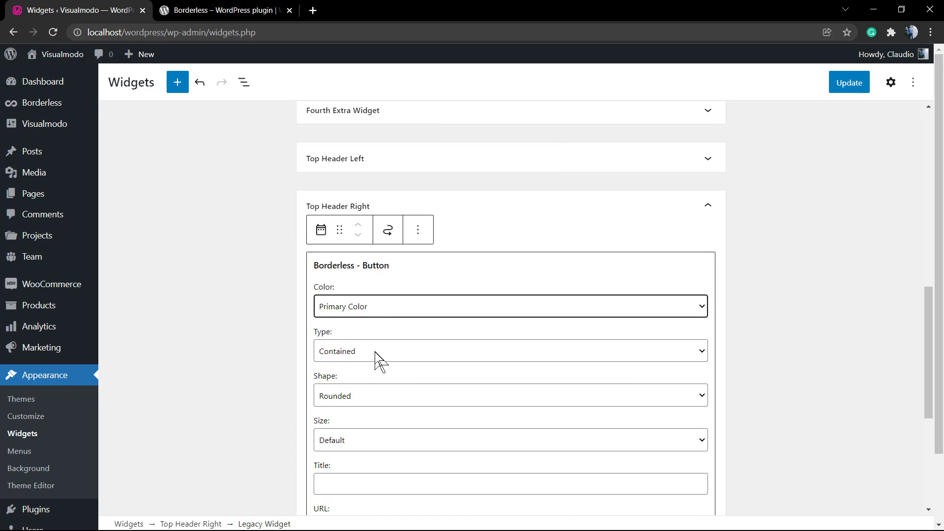
{"action": "left_click", "coordinate": [509, 396]}
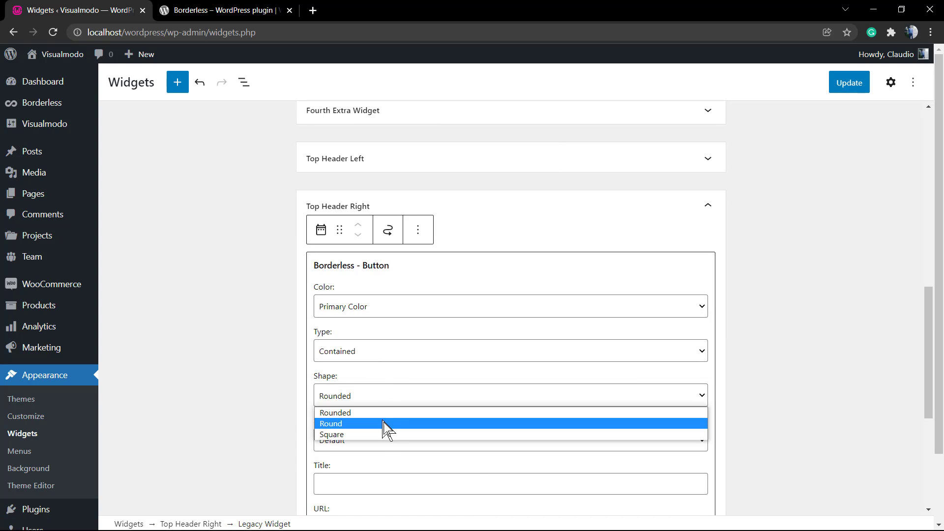
{"action": "left_click", "coordinate": [332, 433]}
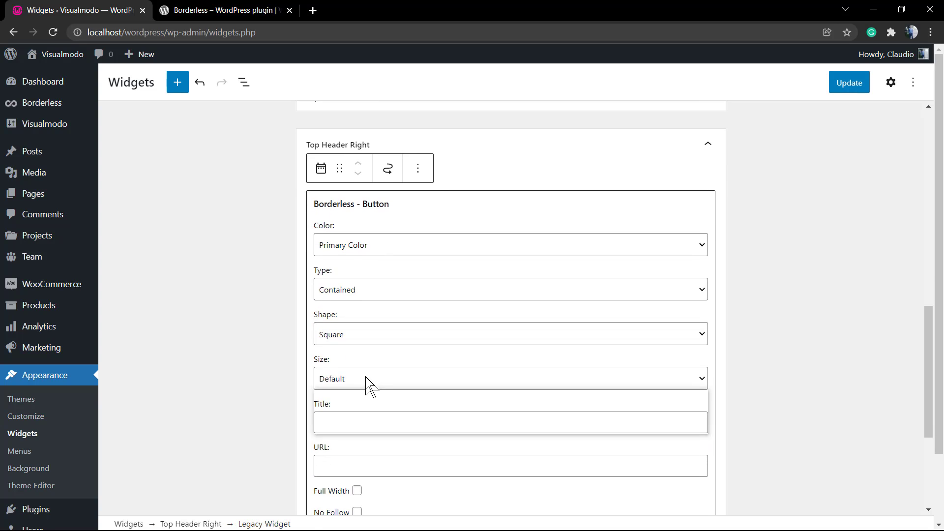
{"action": "left_click", "coordinate": [509, 378]}
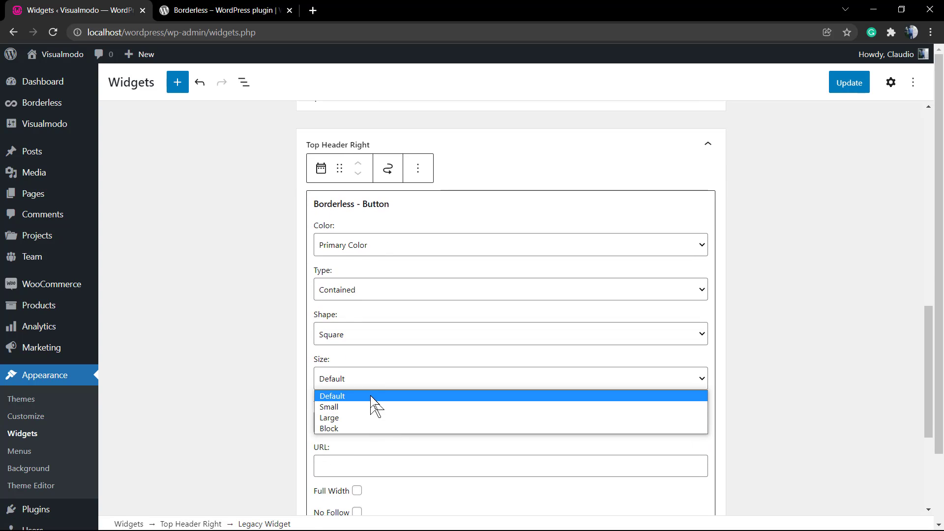
{"action": "left_click", "coordinate": [331, 395]}
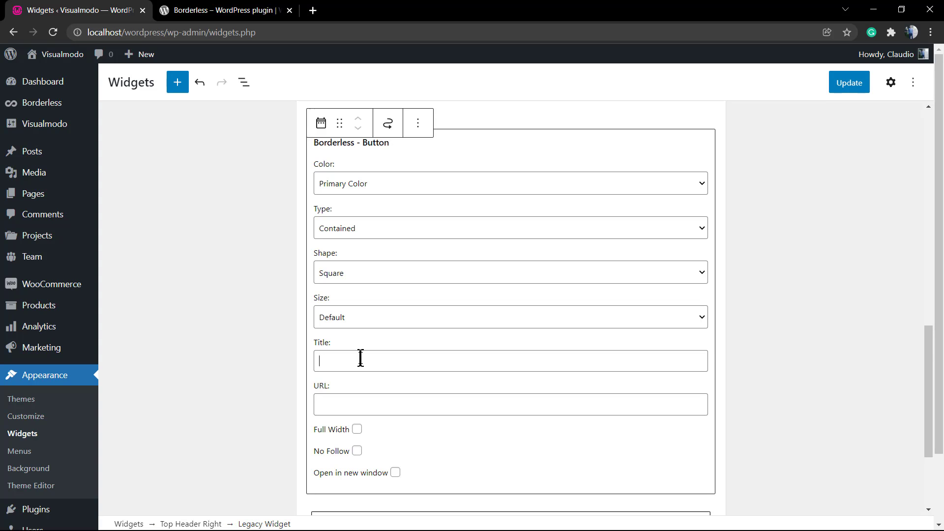
{"action": "type", "text": "Download"}
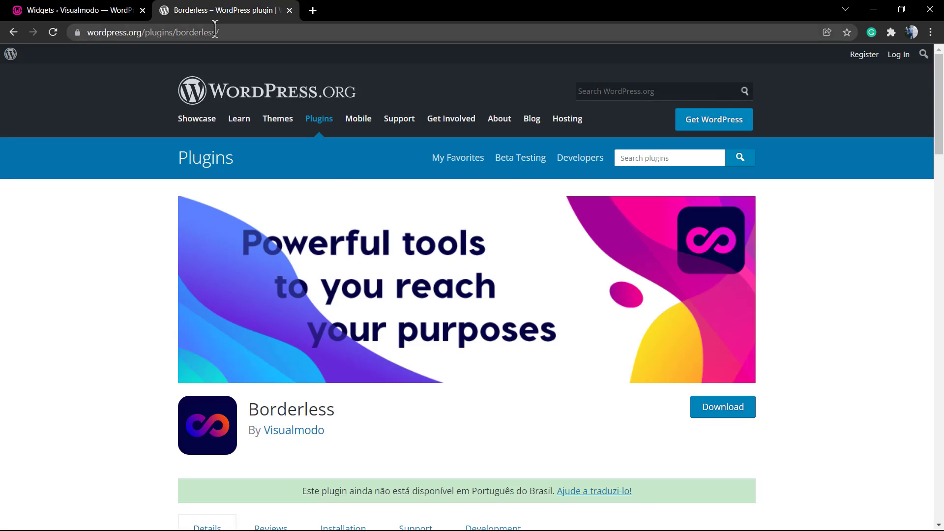
Grab the plugin URL, Update the widgets, and open Visit Site in a new tab
{"action": "left_click", "coordinate": [75, 10]}
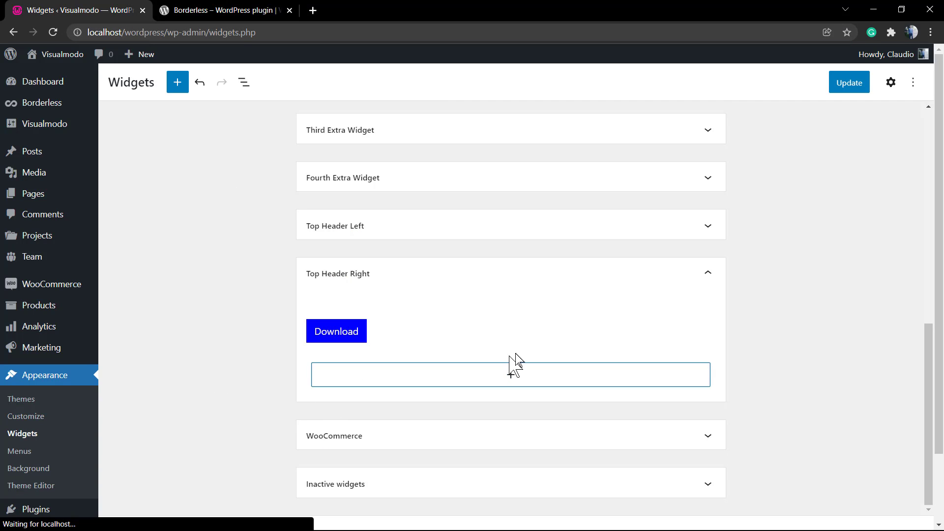
{"action": "left_click", "coordinate": [848, 82]}
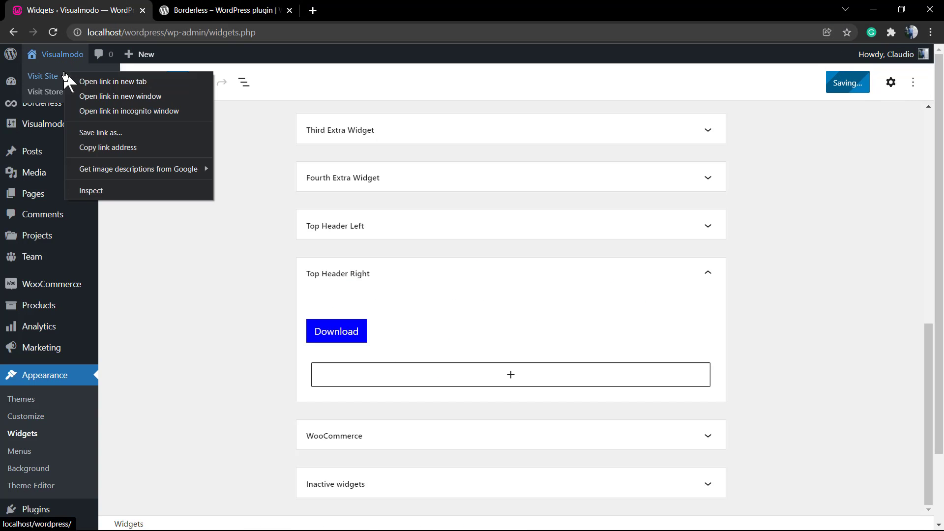
{"action": "left_click", "coordinate": [112, 81]}
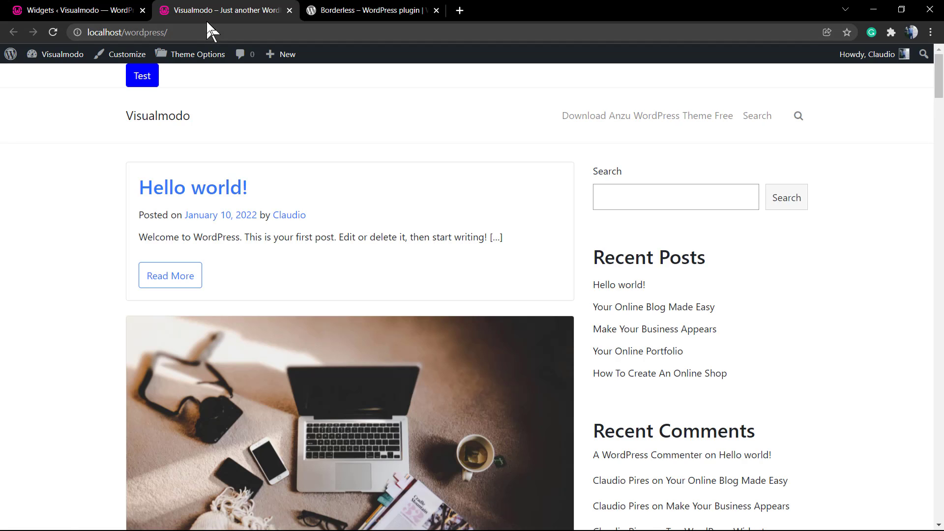
{"action": "mouse_move", "coordinate": [790, 90]}
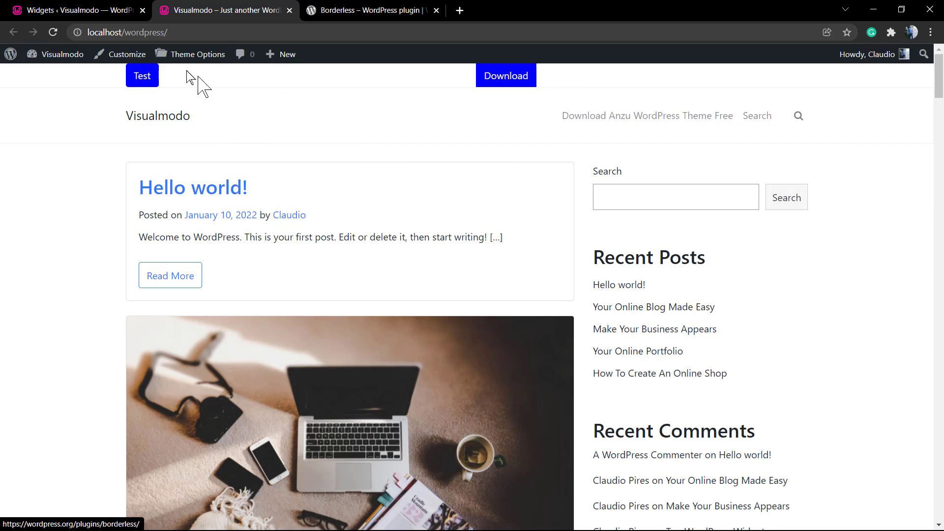
Return from the live site to the Widgets editor tab
{"action": "left_click", "coordinate": [72, 10]}
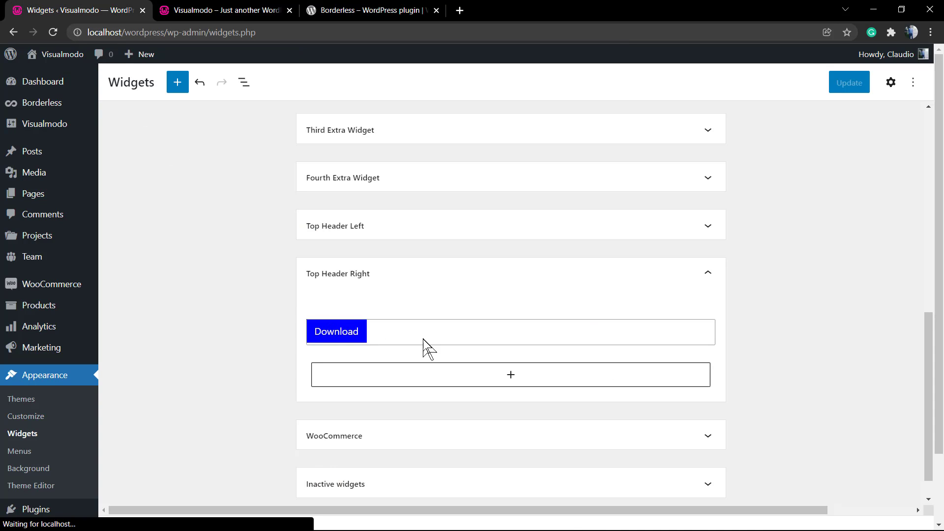
Select the empty button placeholder in Top Header Left and bring up its ⋮ block options
{"action": "left_click", "coordinate": [336, 332]}
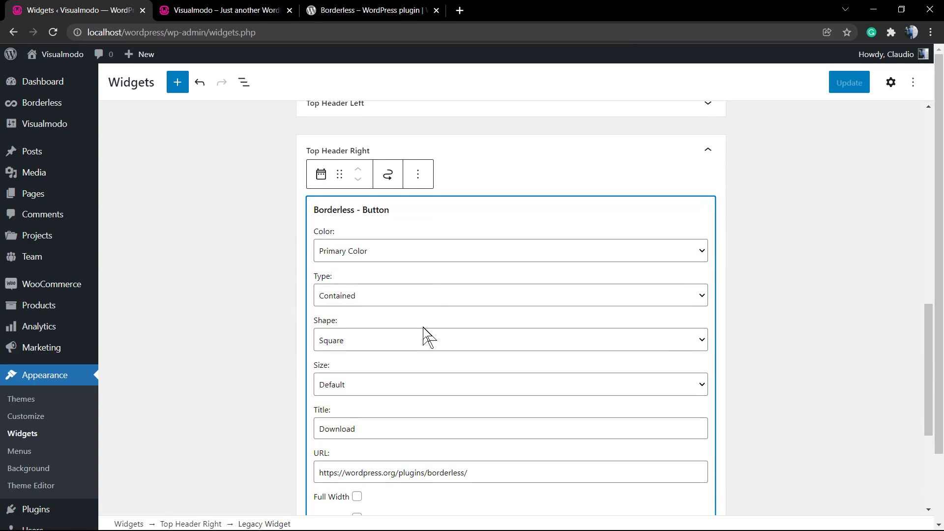
{"action": "scroll", "scroll_direction": "down", "scroll_amount": 3}
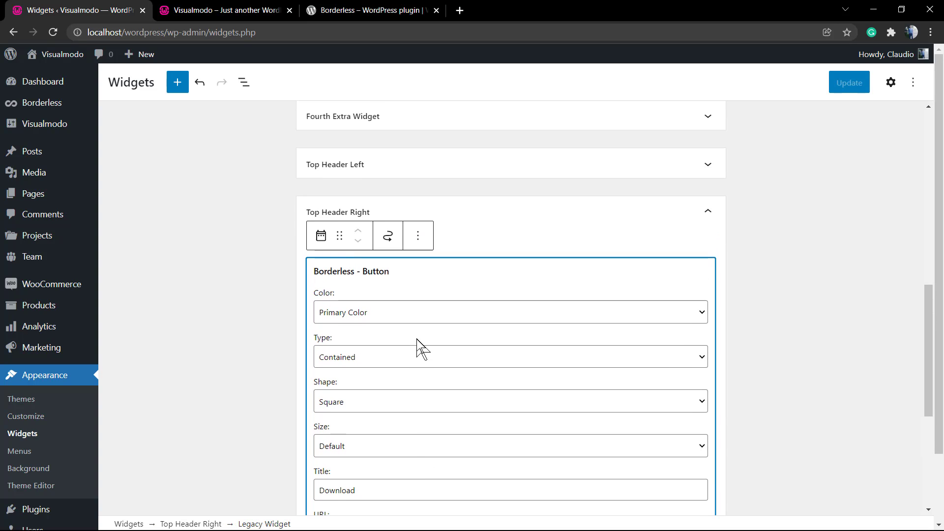
{"action": "scroll", "scroll_direction": "up", "scroll_amount": 3}
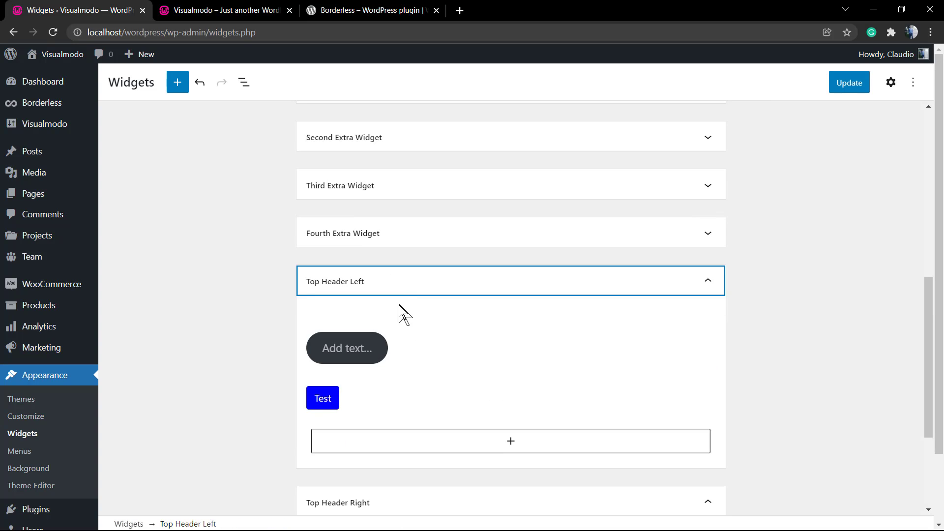
{"action": "left_click", "coordinate": [347, 347]}
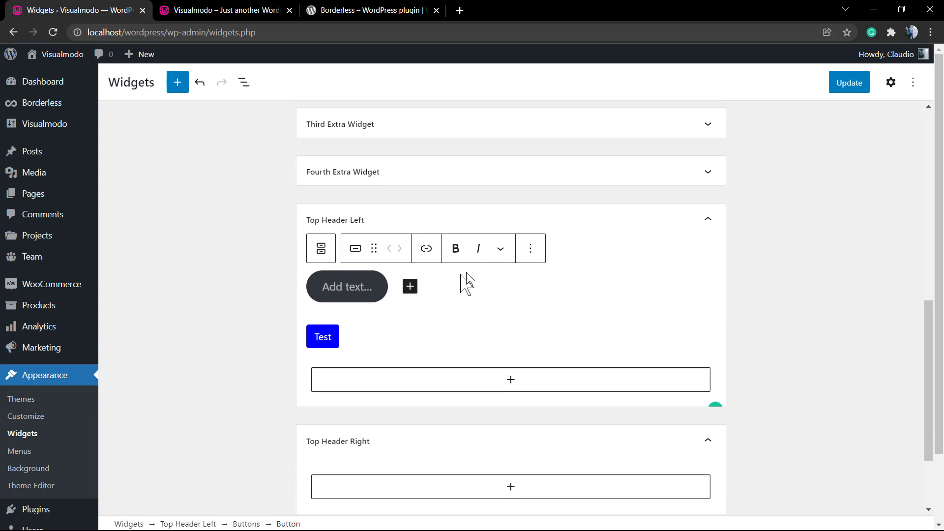
{"action": "left_click", "coordinate": [530, 248]}
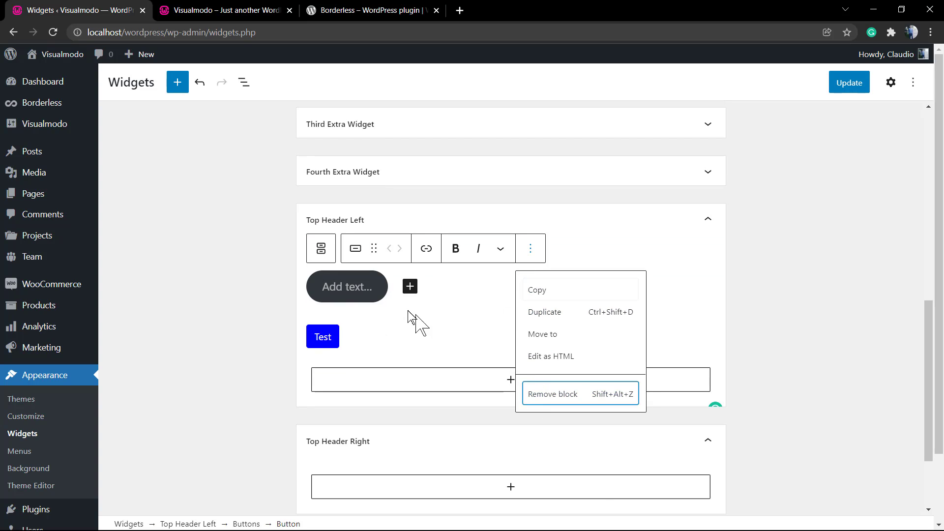
{"action": "mouse_move", "coordinate": [576, 403]}
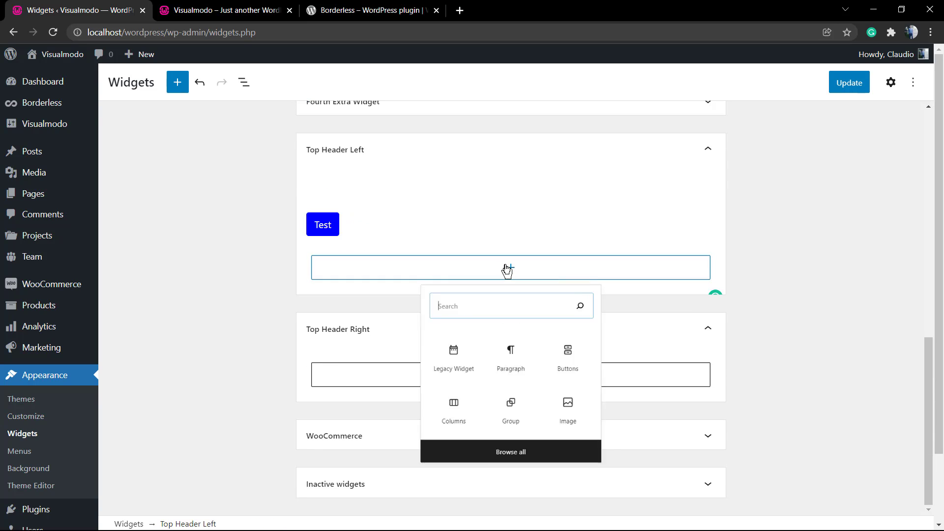
Add a Borderless - Spacer with value 3 below the Test button, then view the live site
{"action": "left_click", "coordinate": [510, 305]}
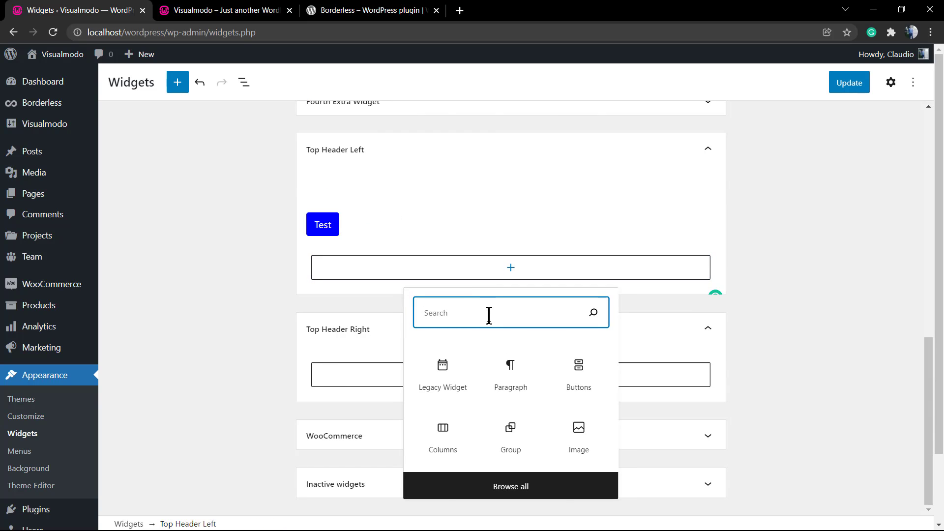
{"action": "type", "text": "bord"}
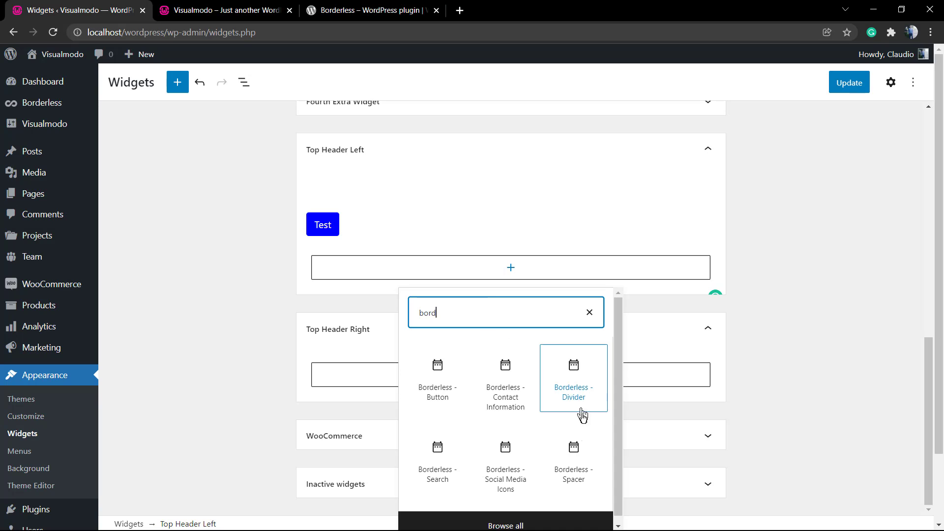
{"action": "left_click", "coordinate": [573, 377]}
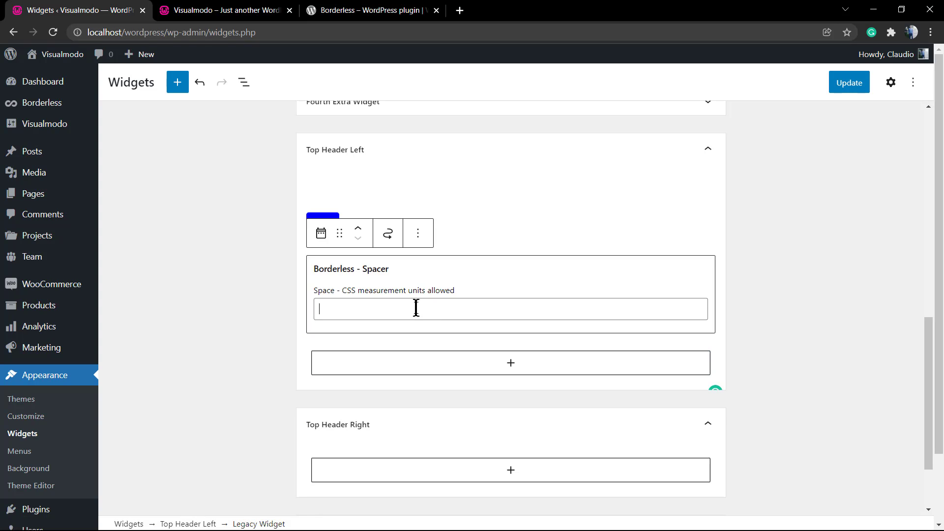
{"action": "type", "text": "3"}
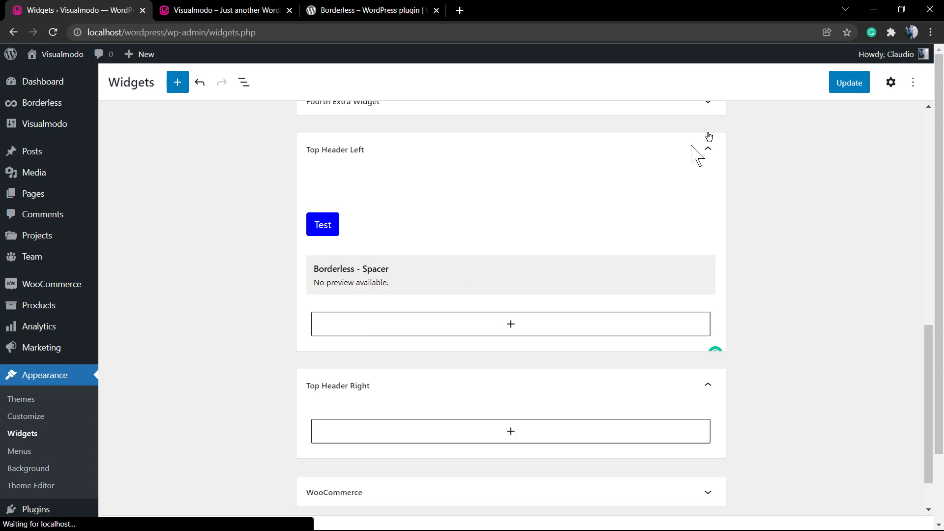
{"action": "left_click", "coordinate": [223, 10]}
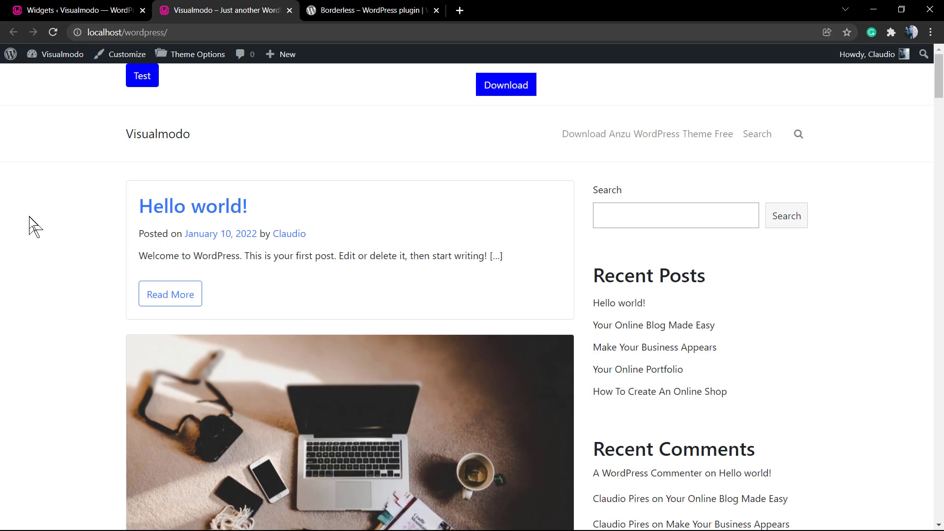
{"action": "mouse_move", "coordinate": [127, 201]}
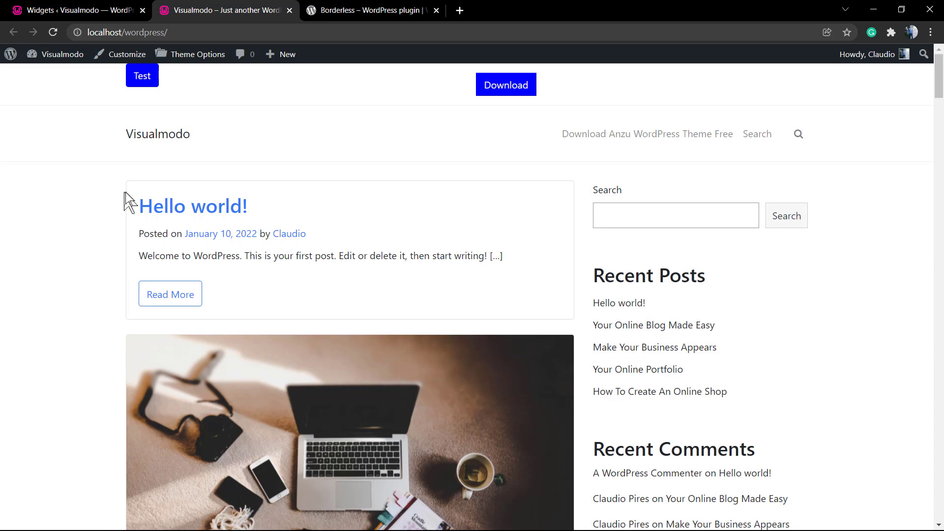
{"action": "mouse_move", "coordinate": [131, 203]}
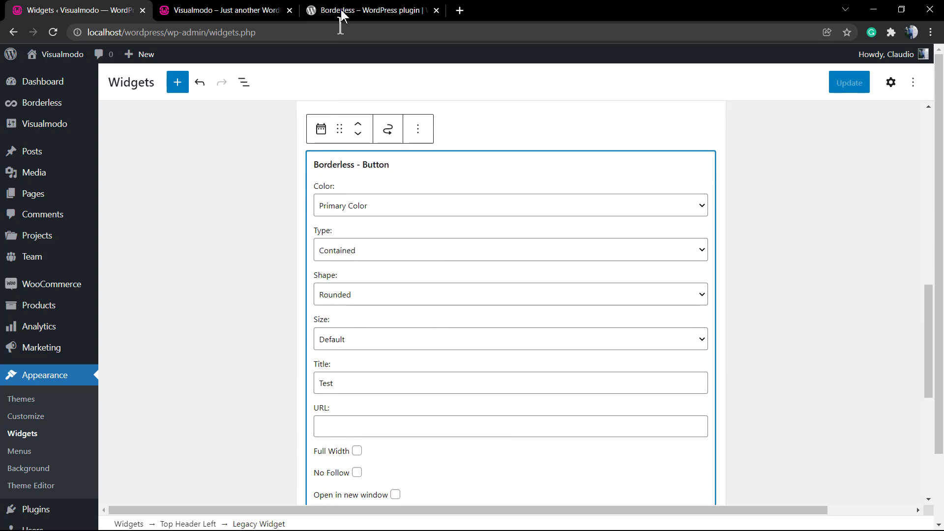
Bring up the Borderless plugin URL, Update the widget layout, and check the live site
{"action": "left_click", "coordinate": [371, 10]}
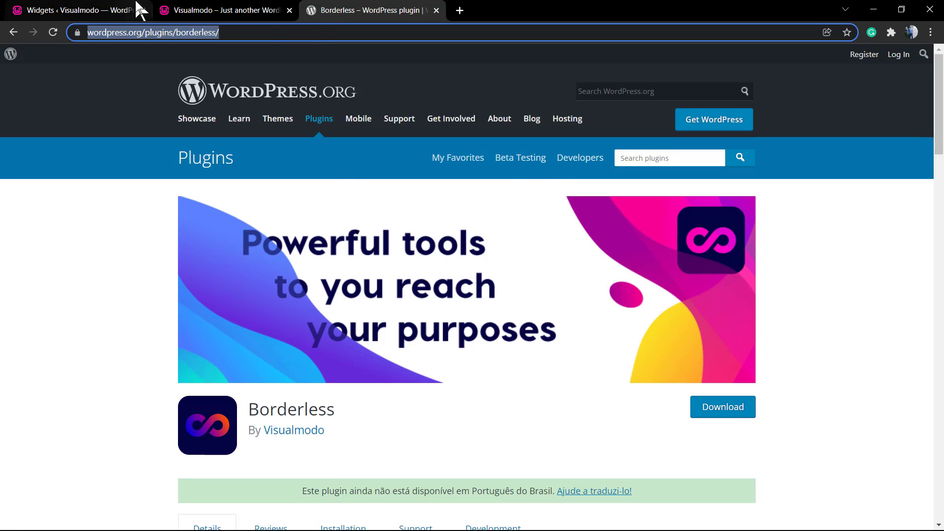
{"action": "left_click", "coordinate": [72, 10]}
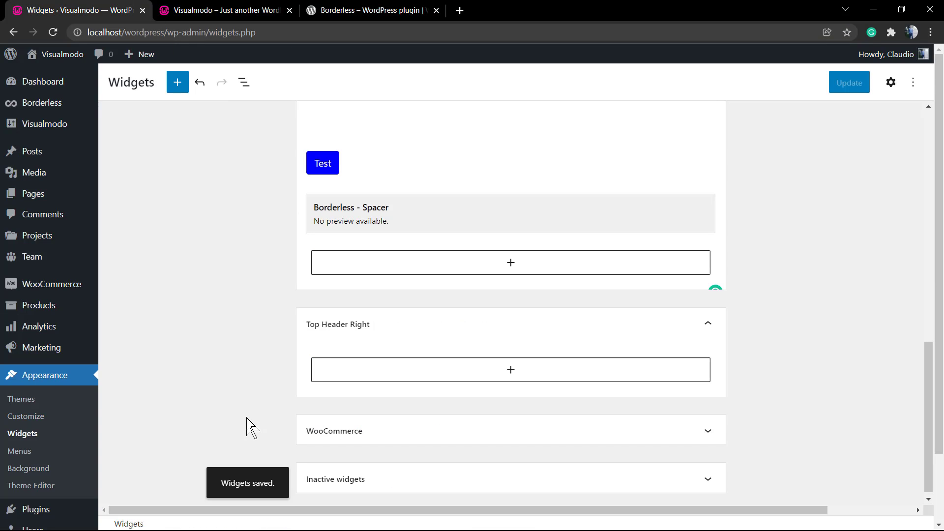
{"action": "left_click", "coordinate": [848, 82]}
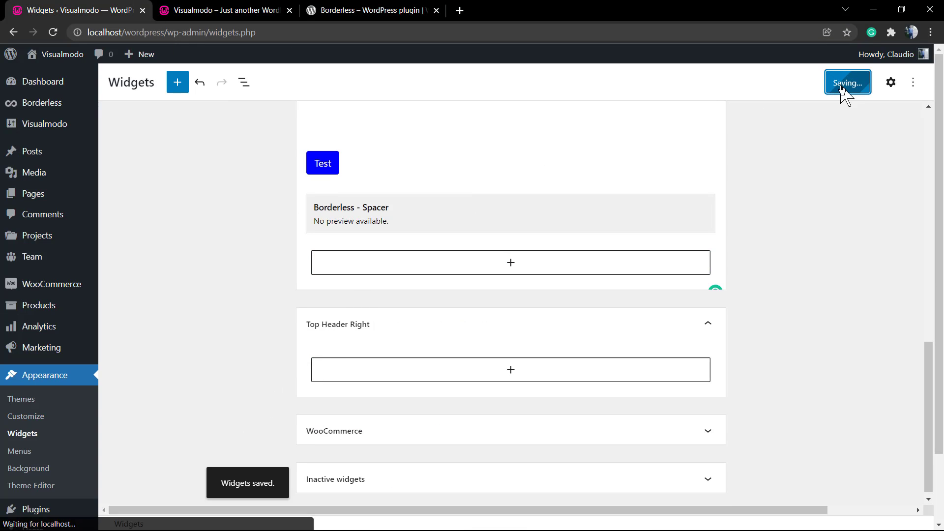
{"action": "left_click", "coordinate": [223, 10]}
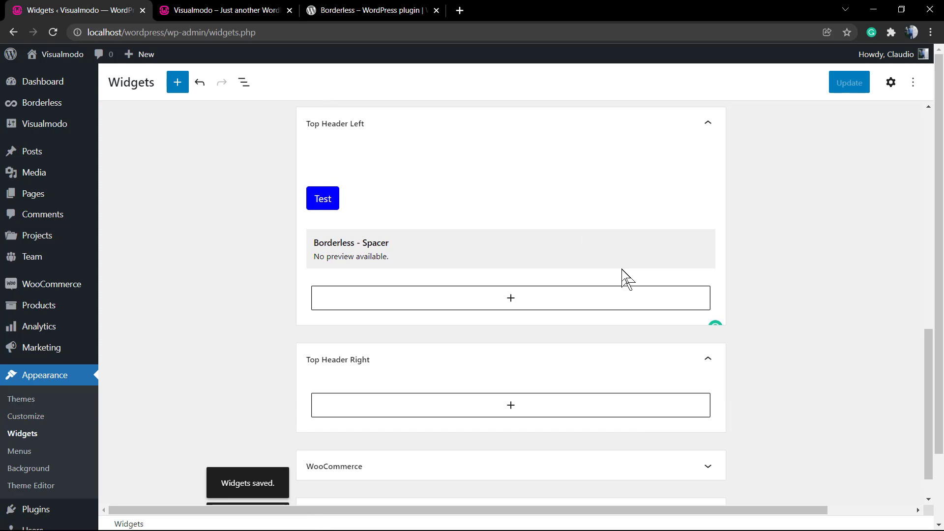
{"action": "mouse_move", "coordinate": [620, 281]}
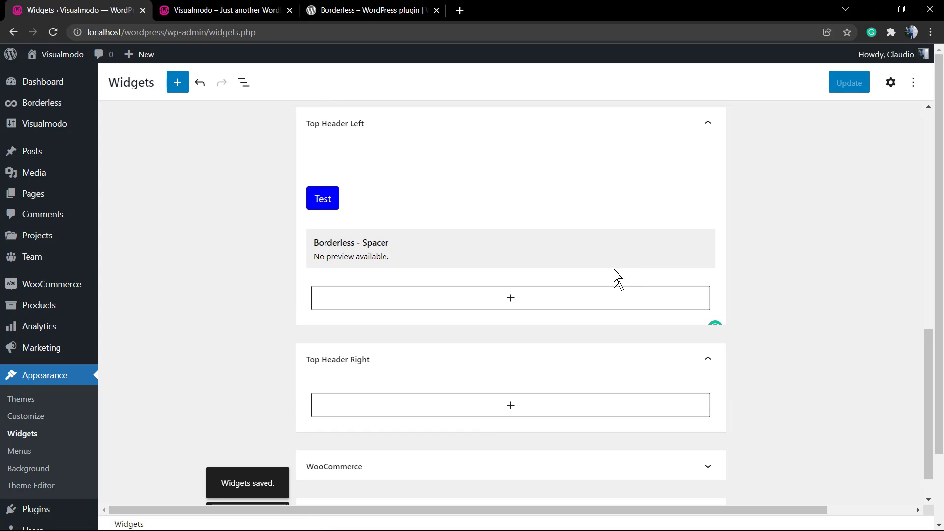
Expand the spacer widget's settings in Top Header Left and review the widgets below
{"action": "left_click", "coordinate": [510, 249]}
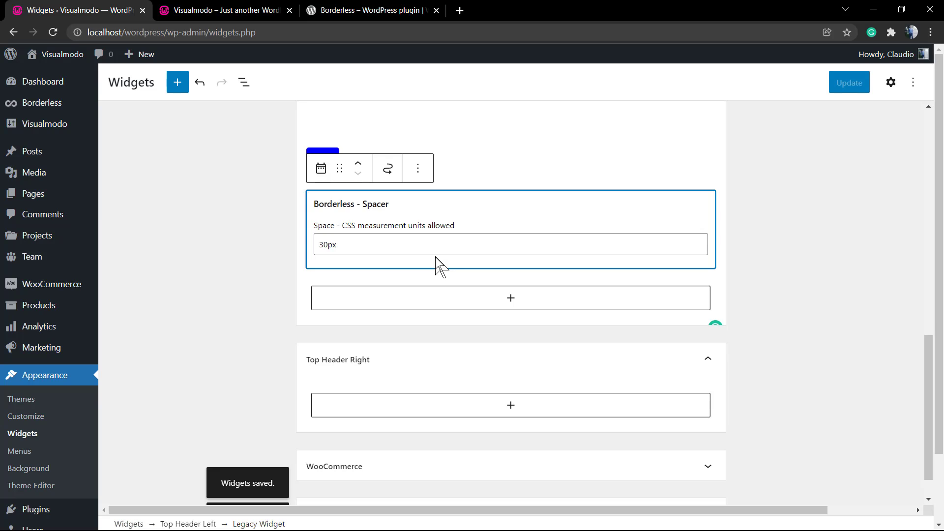
{"action": "scroll", "scroll_direction": "down", "scroll_amount": 3}
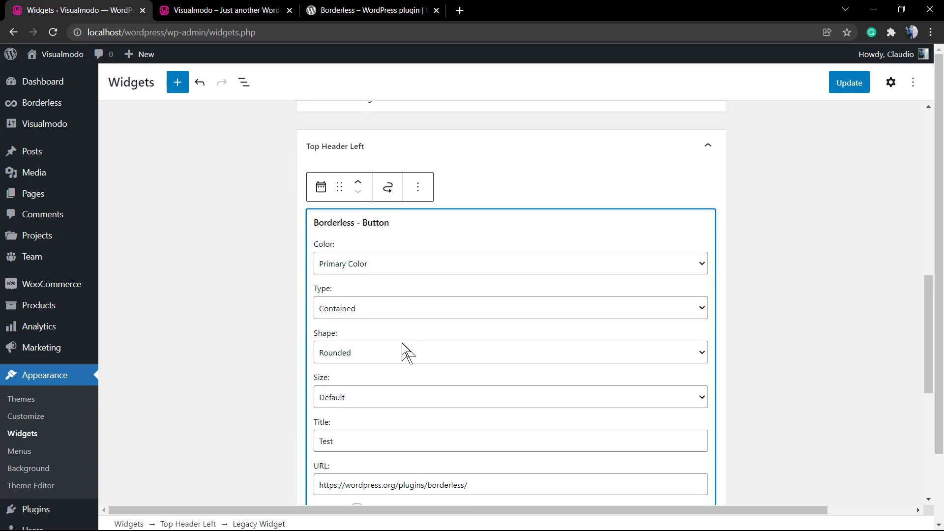
{"action": "scroll", "scroll_direction": "down", "scroll_amount": 3}
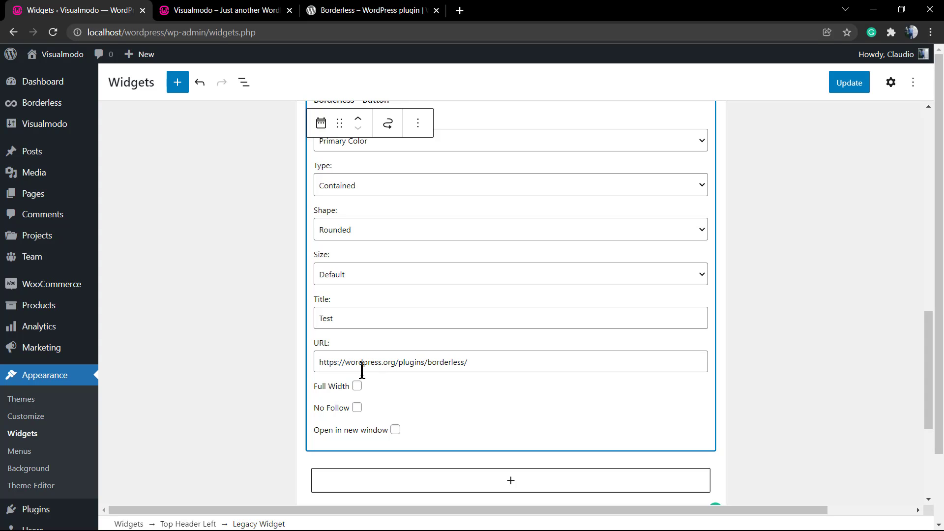
{"action": "mouse_move", "coordinate": [281, 299]}
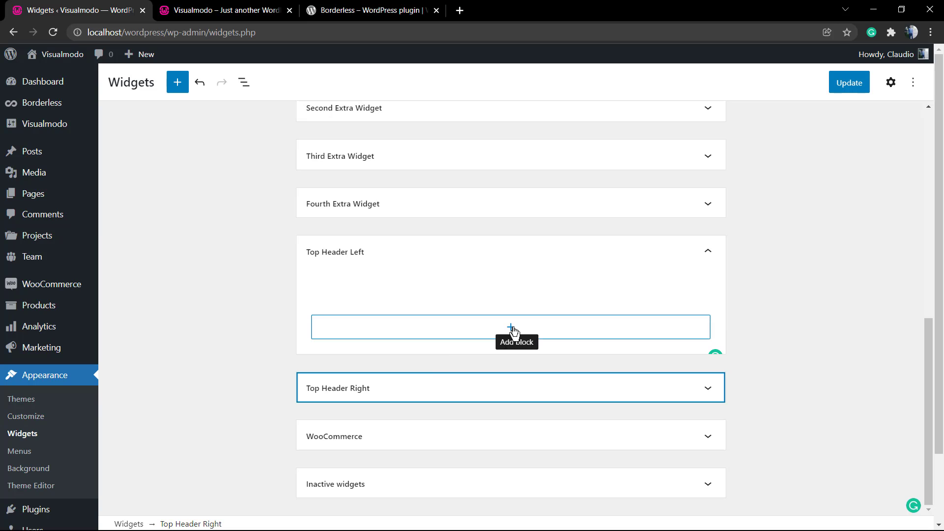
Add a Borderless - Button widget to the Top Header Right area
{"action": "left_click", "coordinate": [512, 326]}
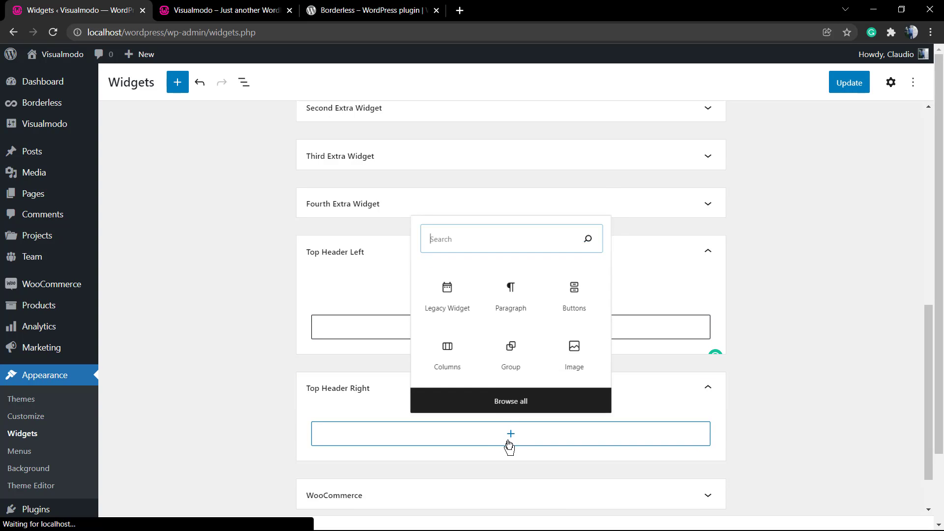
{"action": "type", "text": "b"}
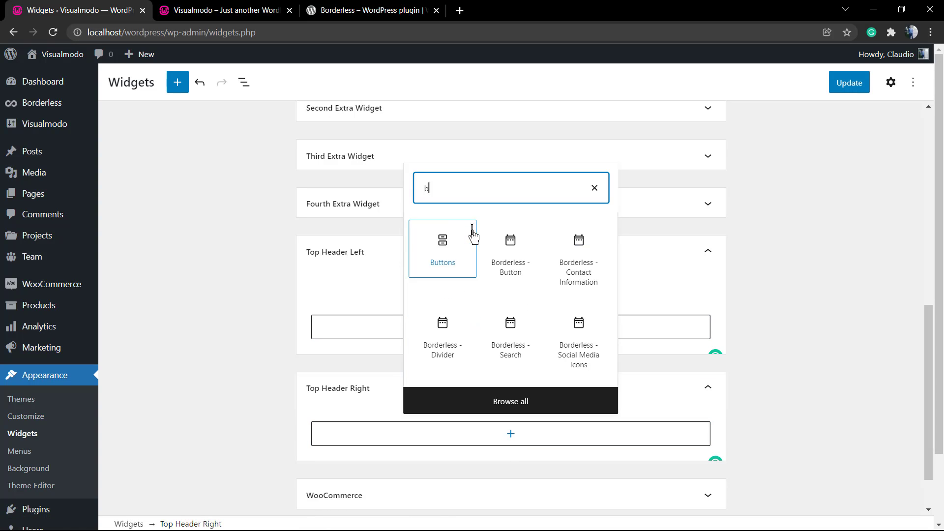
{"action": "type", "text": "ut"}
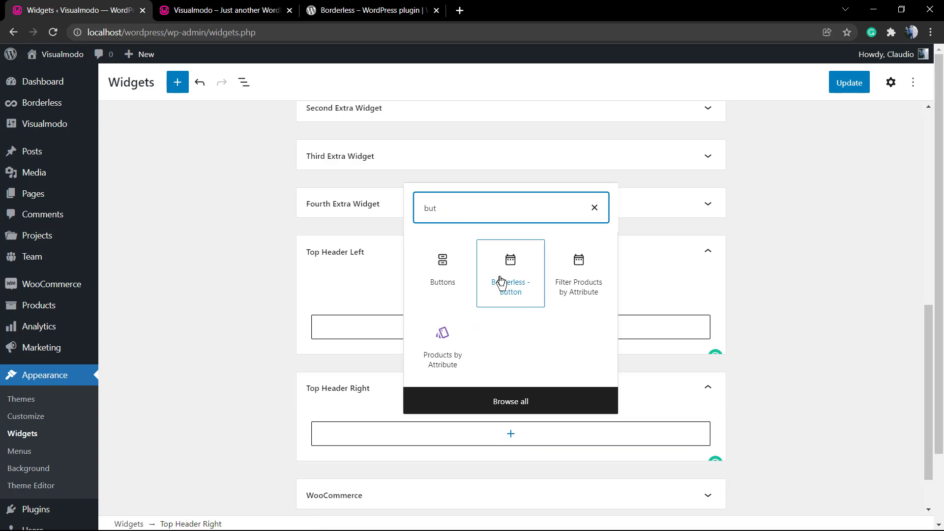
{"action": "left_click", "coordinate": [511, 272]}
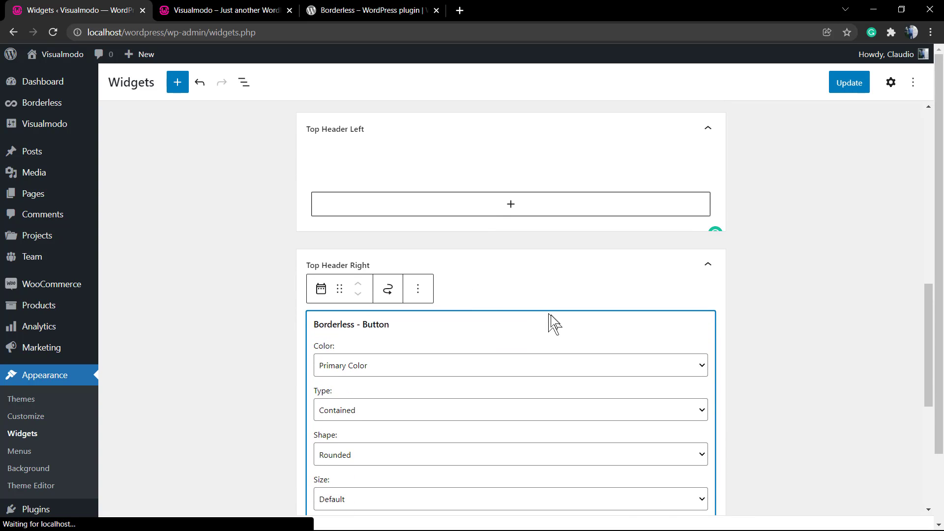
Title the button Download and set it to Full Width
{"action": "scroll", "scroll_direction": "down", "scroll_amount": 3}
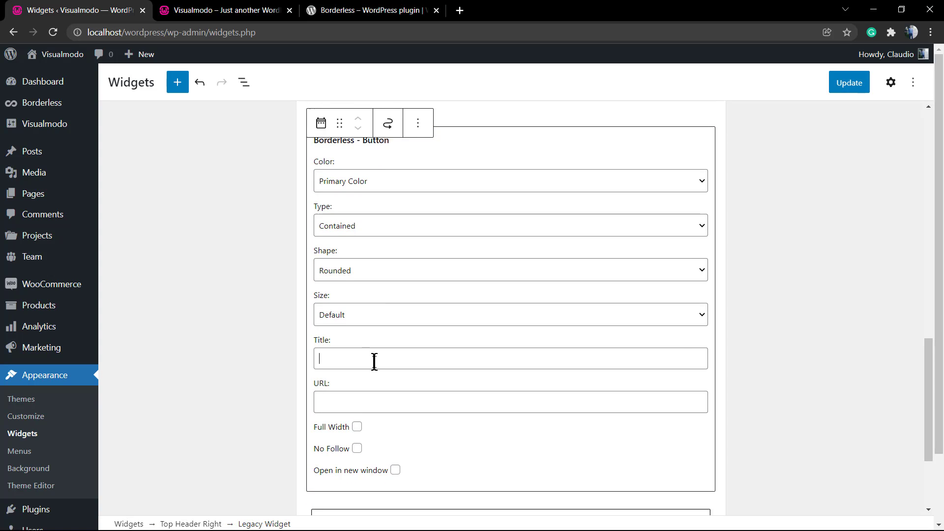
{"action": "type", "text": "Download"}
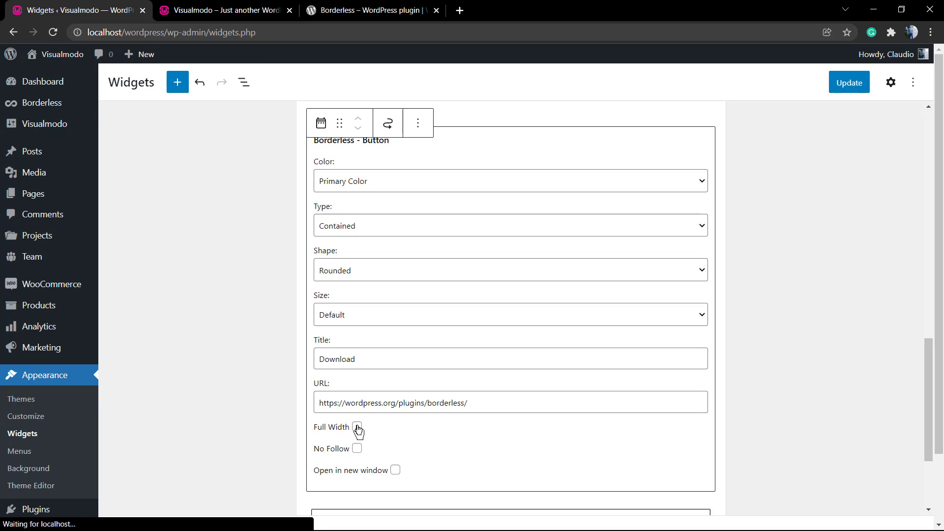
{"action": "left_click", "coordinate": [357, 427]}
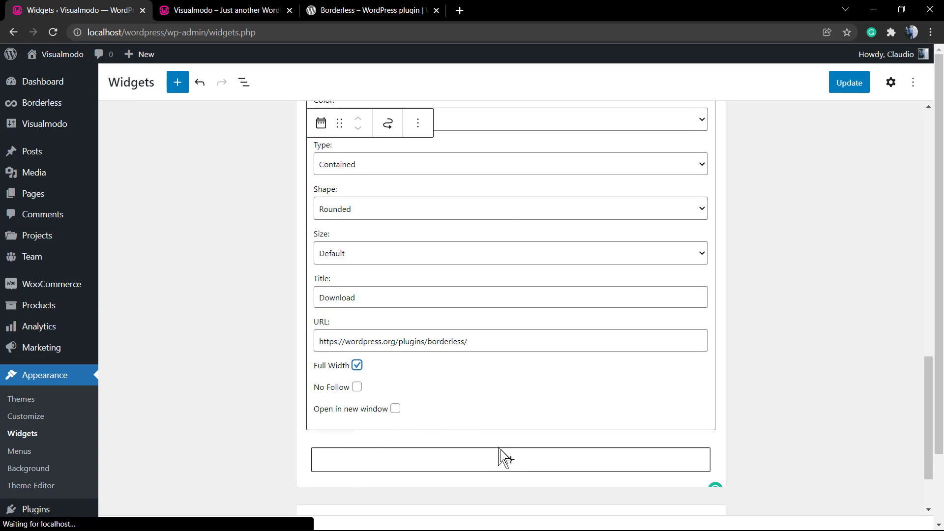
Insert a second Borderless - Button block below Download in Top Header Right
{"action": "left_click", "coordinate": [510, 459]}
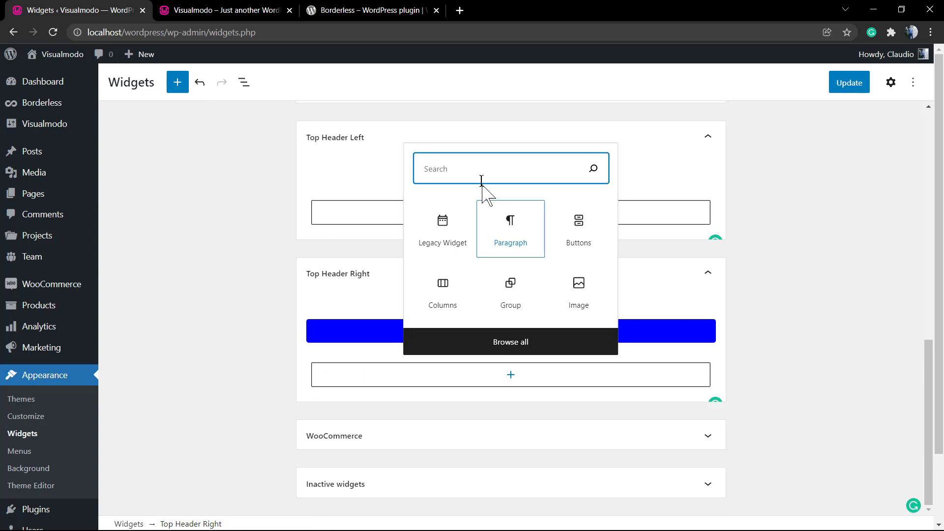
{"action": "type", "text": "b"}
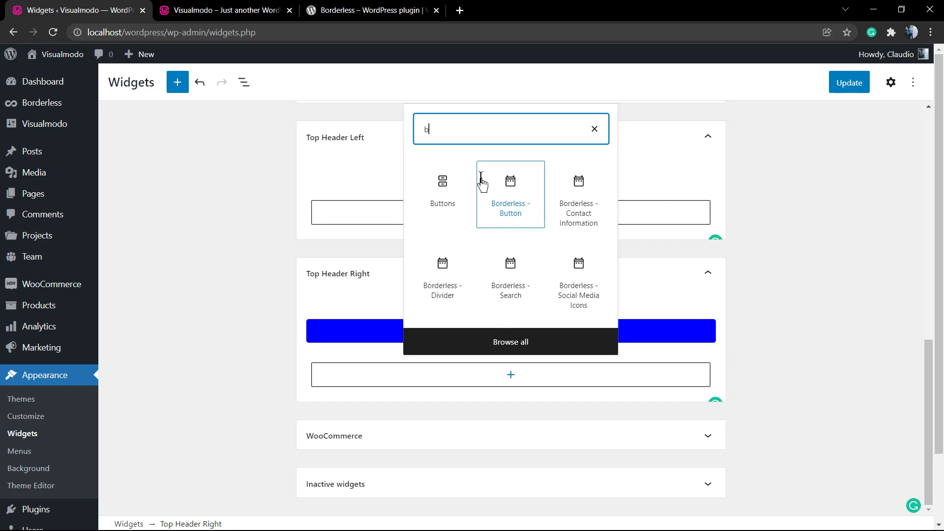
{"action": "type", "text": "ord"}
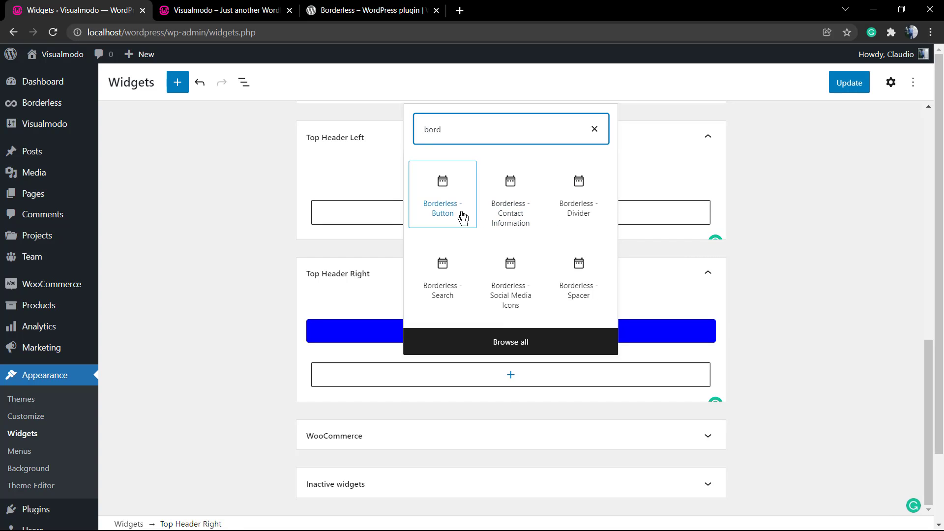
{"action": "left_click", "coordinate": [441, 193]}
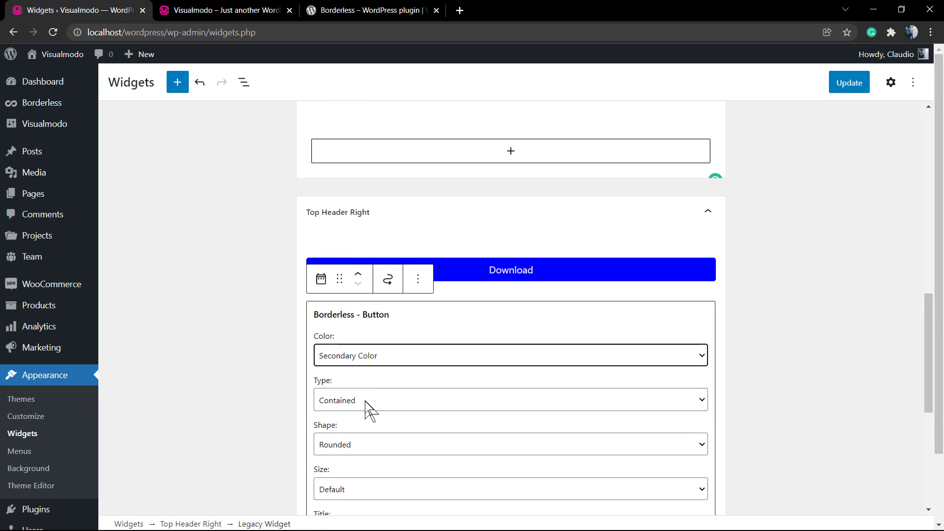
Make the new button Full Width and start titling it Test Free
{"action": "scroll", "scroll_direction": "down", "scroll_amount": 3}
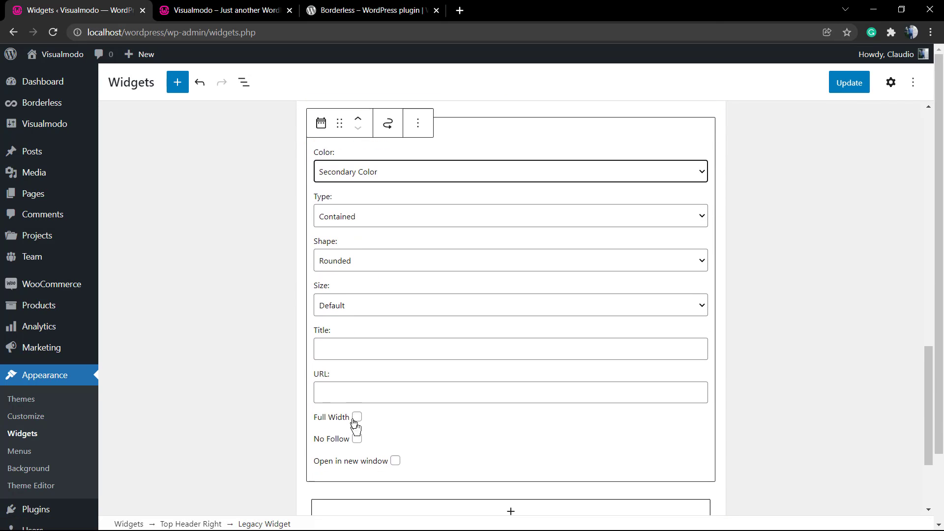
{"action": "left_click", "coordinate": [356, 415]}
{"action": "type", "text": "G"}
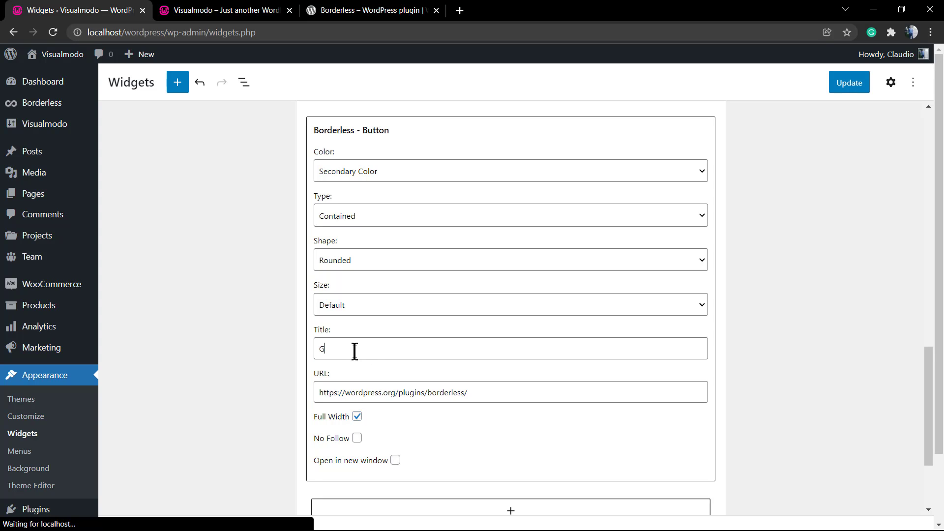
{"action": "type", "text": "Test F"}
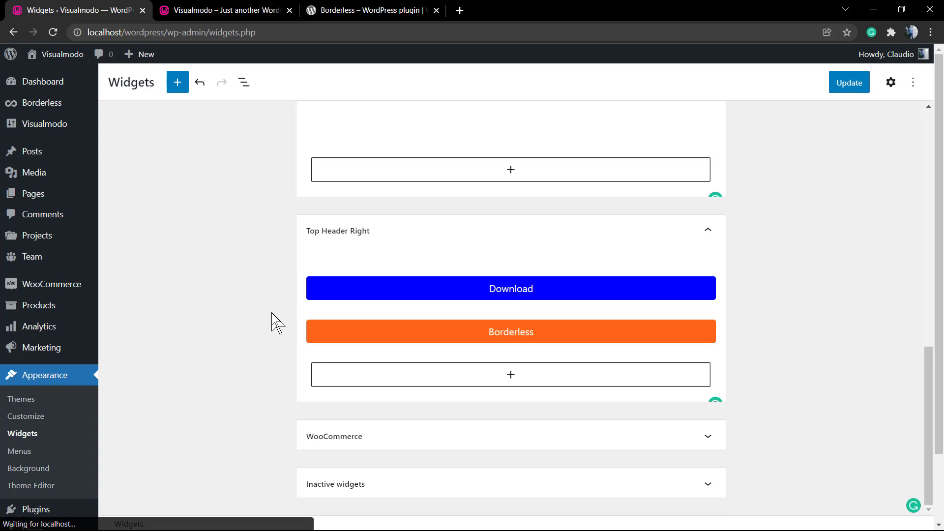
Save the widgets with Update, then select the Download button to relocate it
{"action": "left_click", "coordinate": [848, 81]}
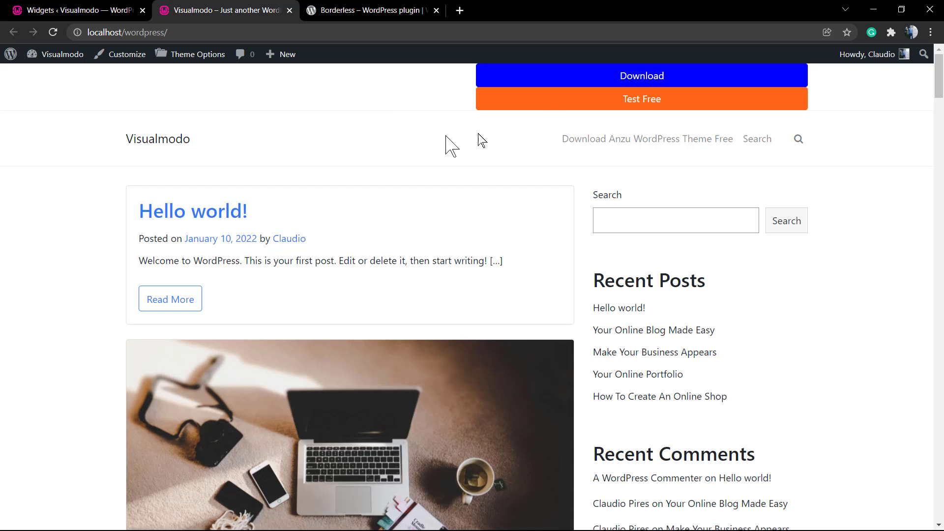
{"action": "mouse_move", "coordinate": [554, 80]}
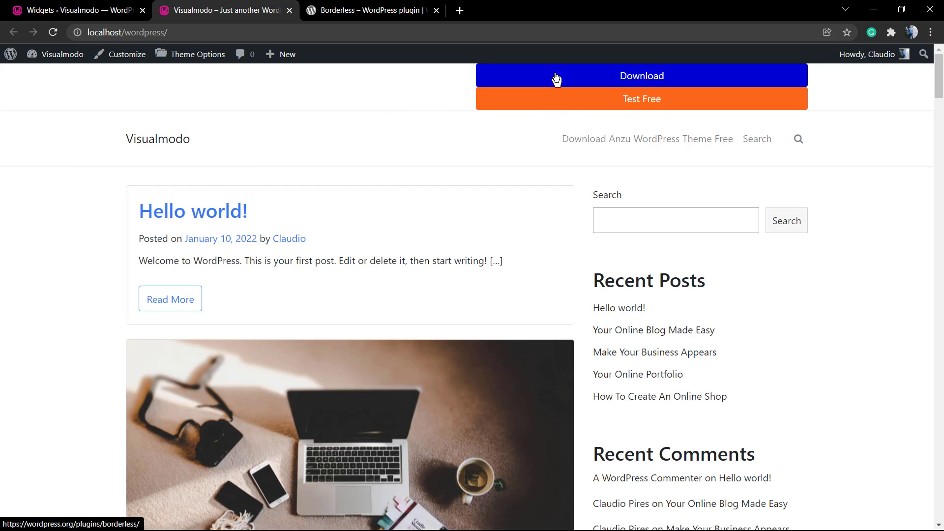
{"action": "mouse_move", "coordinate": [415, 178]}
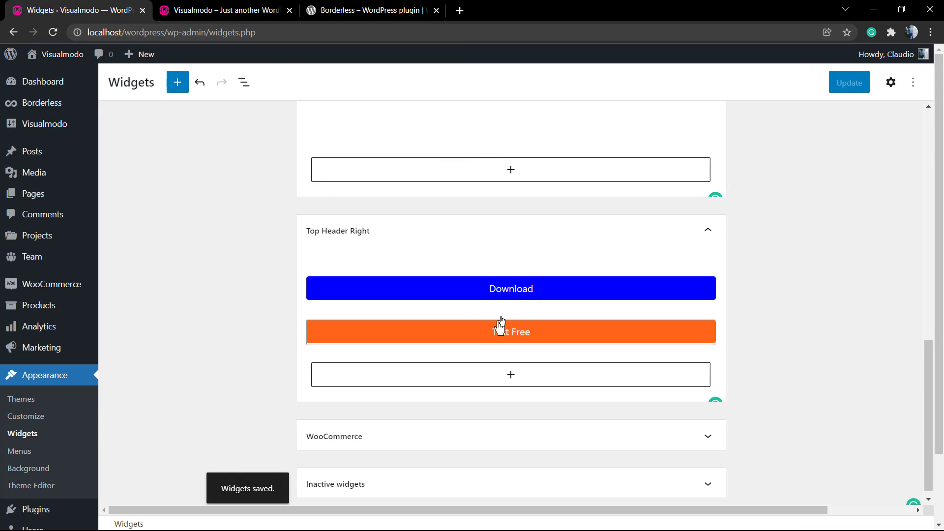
{"action": "left_click", "coordinate": [511, 331]}
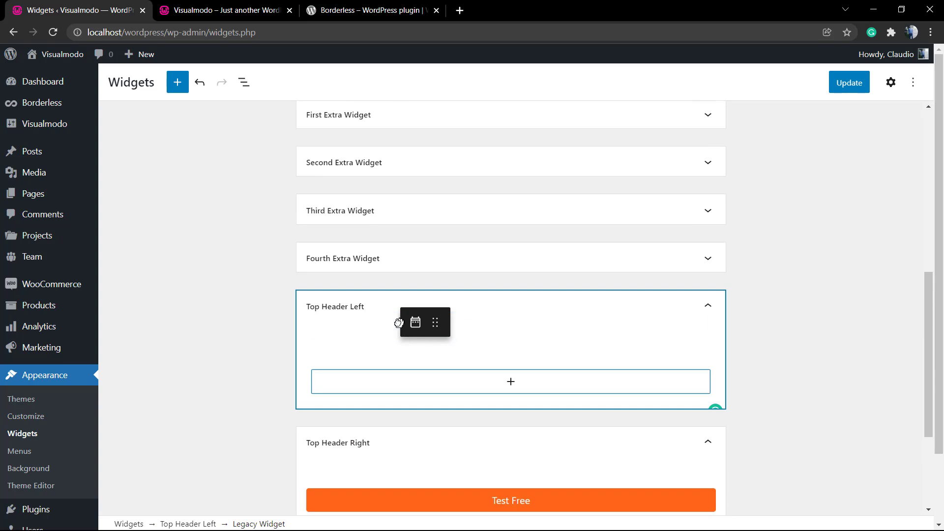
Reload the live site to show Download and Test Free side by side in the header
{"action": "left_click", "coordinate": [223, 10]}
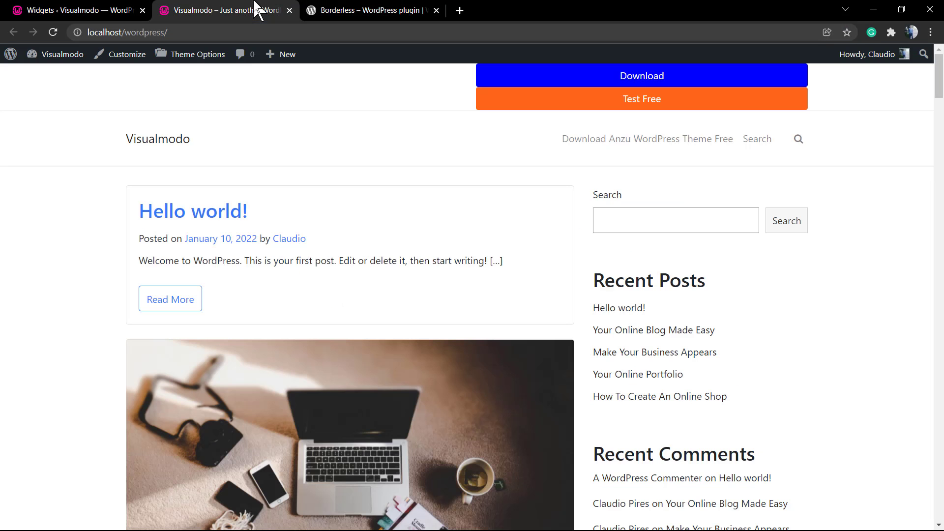
{"action": "mouse_move", "coordinate": [426, 159]}
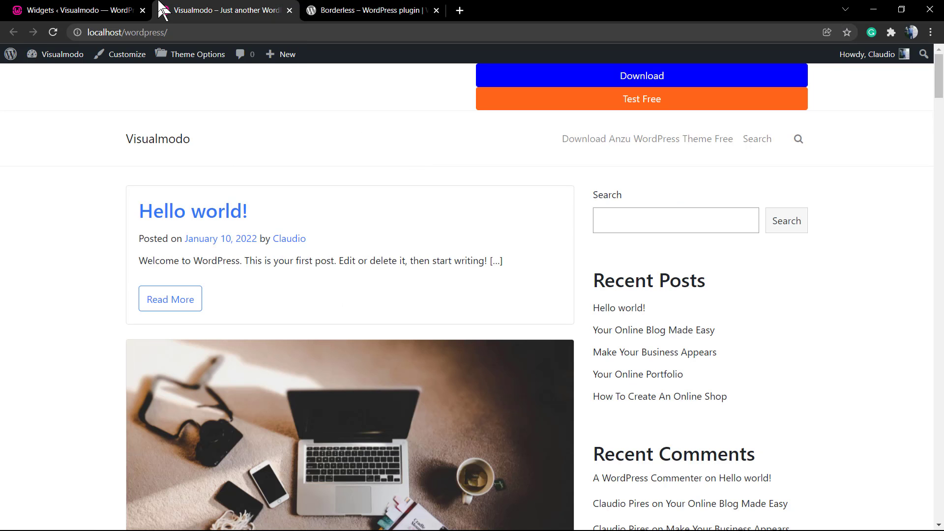
{"action": "left_click", "coordinate": [72, 10]}
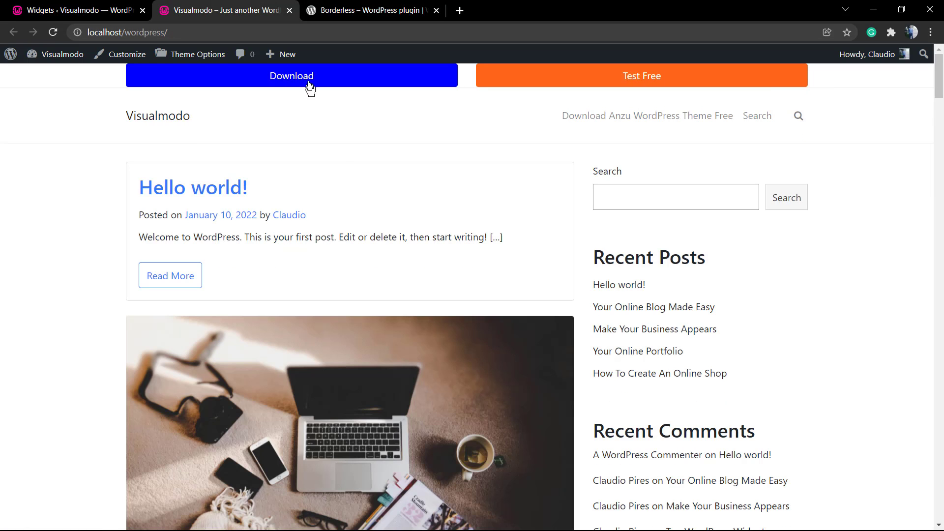
{"action": "mouse_move", "coordinate": [518, 148]}
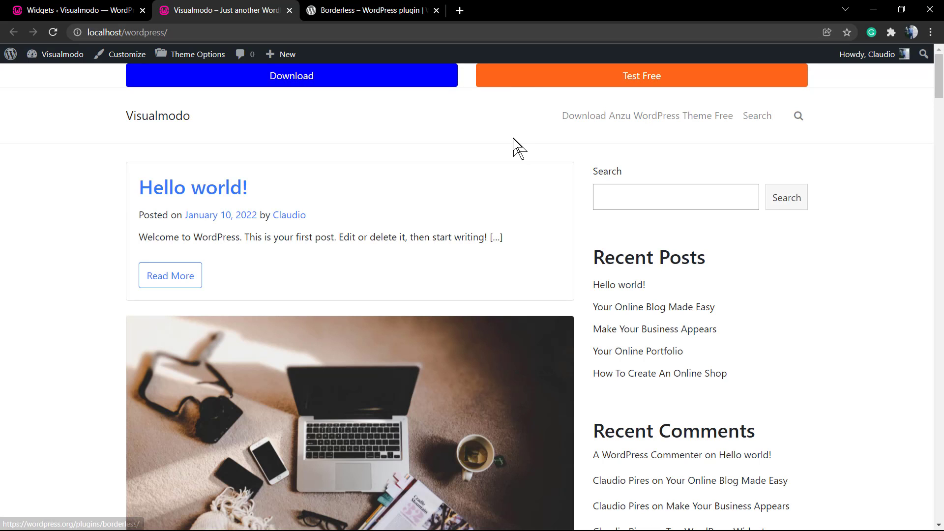
Review the Test Free button's settings in Top Header Right, checking the live header in between
{"action": "left_click", "coordinate": [71, 10]}
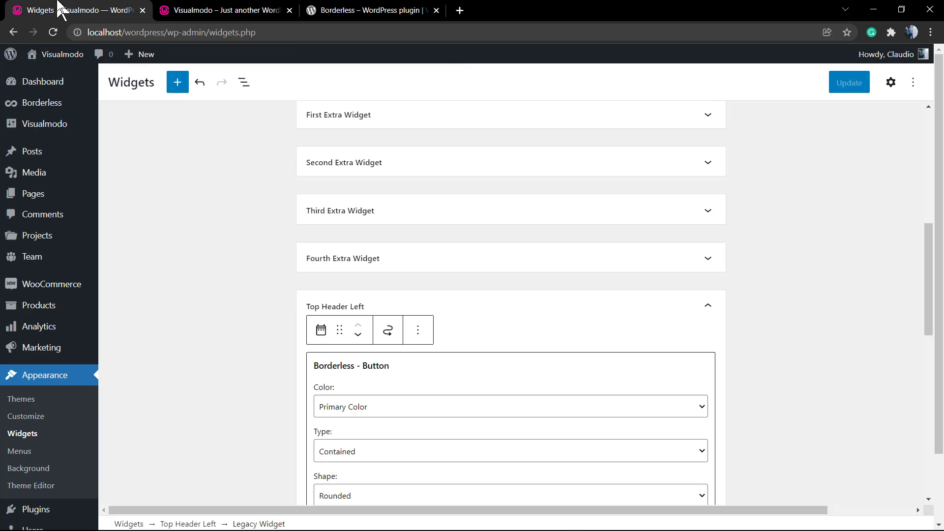
{"action": "scroll", "scroll_direction": "down", "scroll_amount": 3}
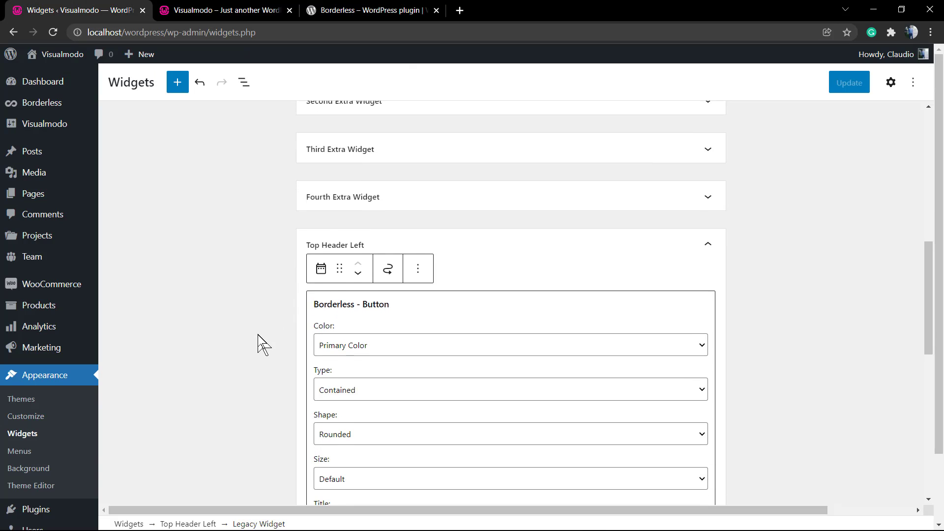
{"action": "scroll", "scroll_direction": "down", "scroll_amount": 3}
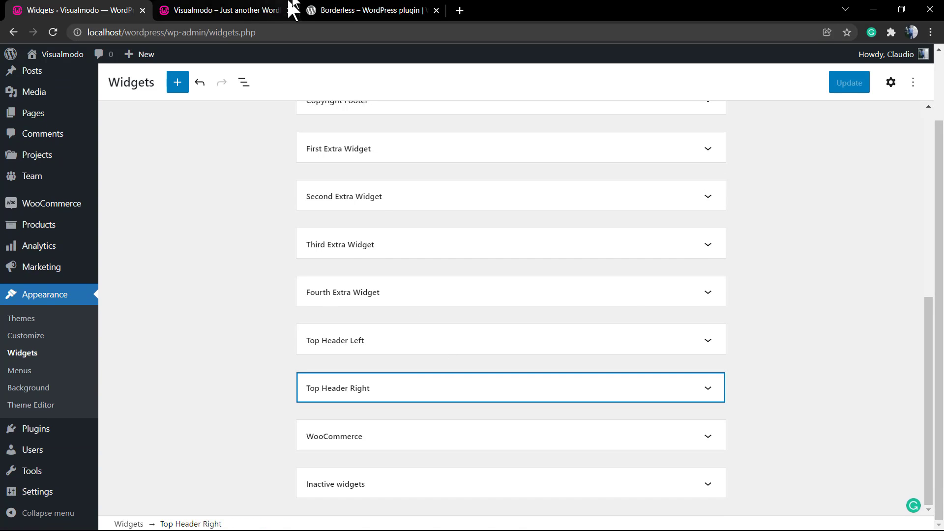
{"action": "left_click", "coordinate": [220, 10]}
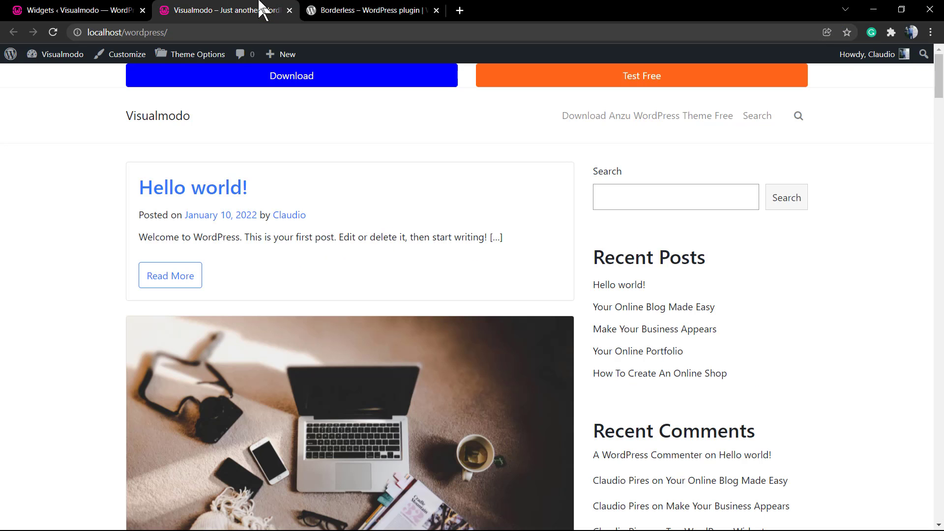
{"action": "left_click", "coordinate": [72, 10]}
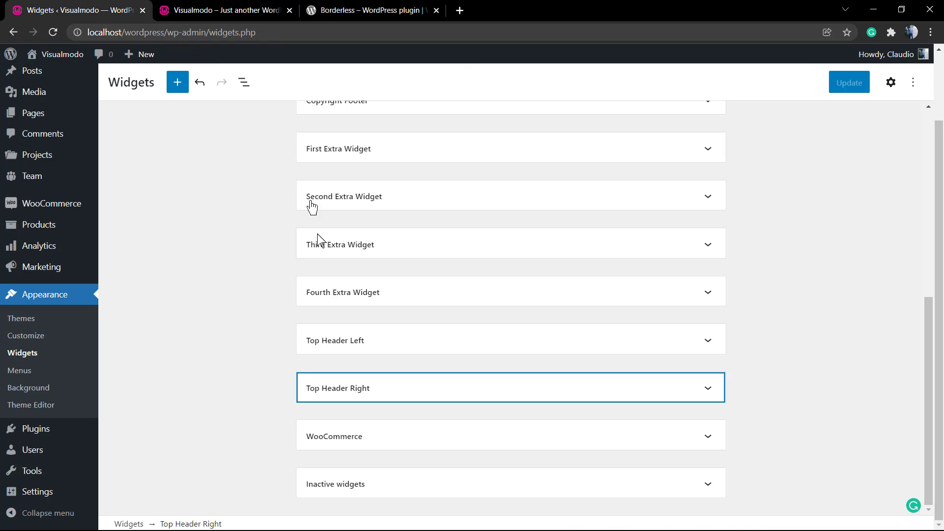
{"action": "mouse_move", "coordinate": [377, 333]}
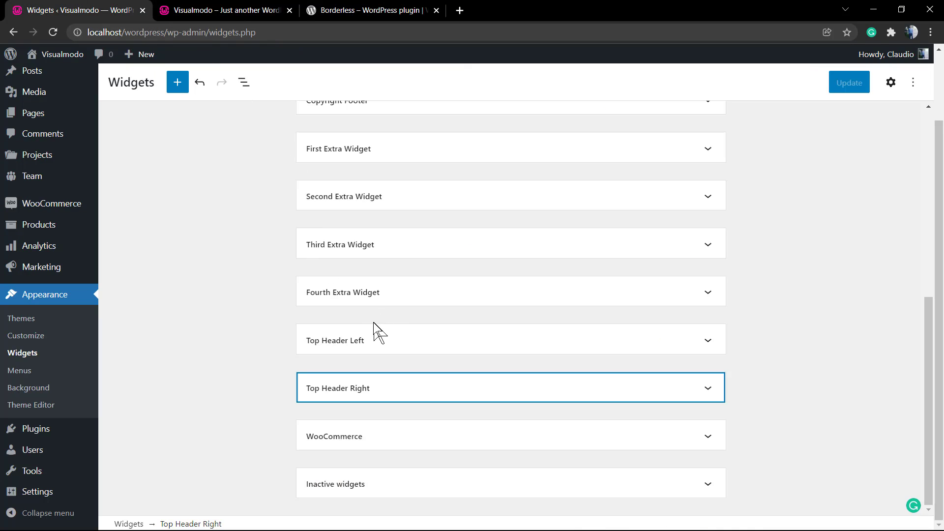
{"action": "mouse_move", "coordinate": [289, 319]}
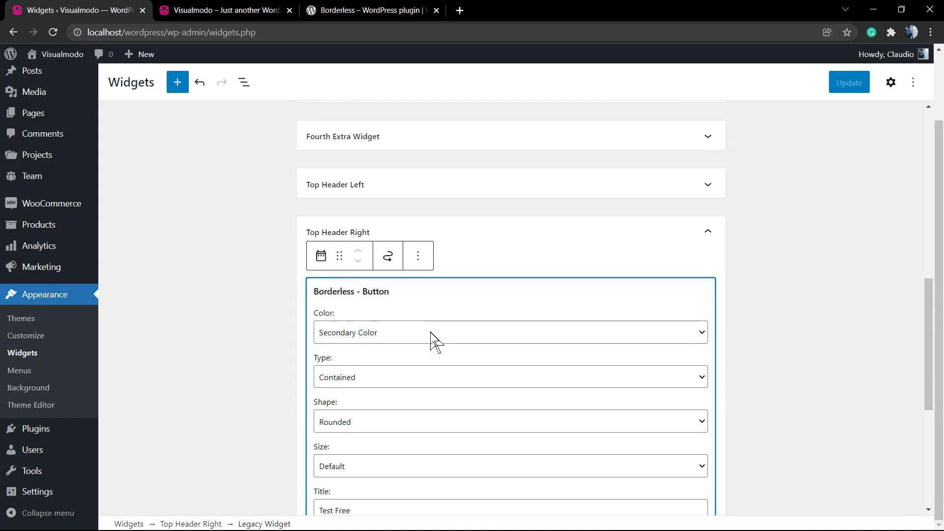
{"action": "scroll", "scroll_direction": "down", "scroll_amount": 3}
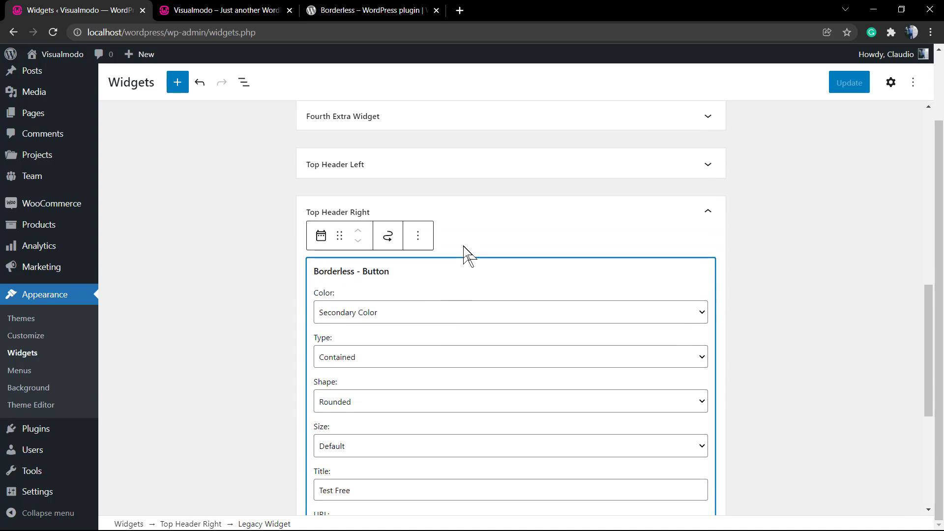
{"action": "scroll", "scroll_direction": "down", "scroll_amount": 3}
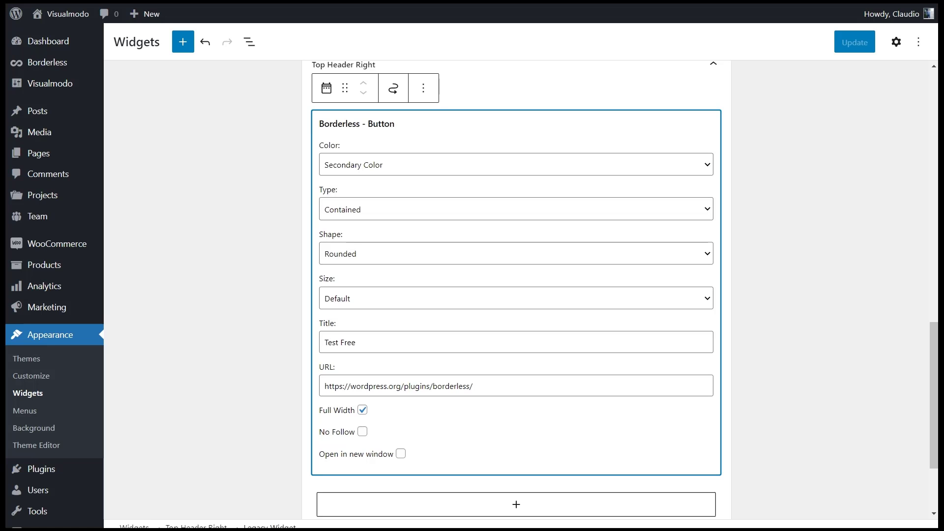